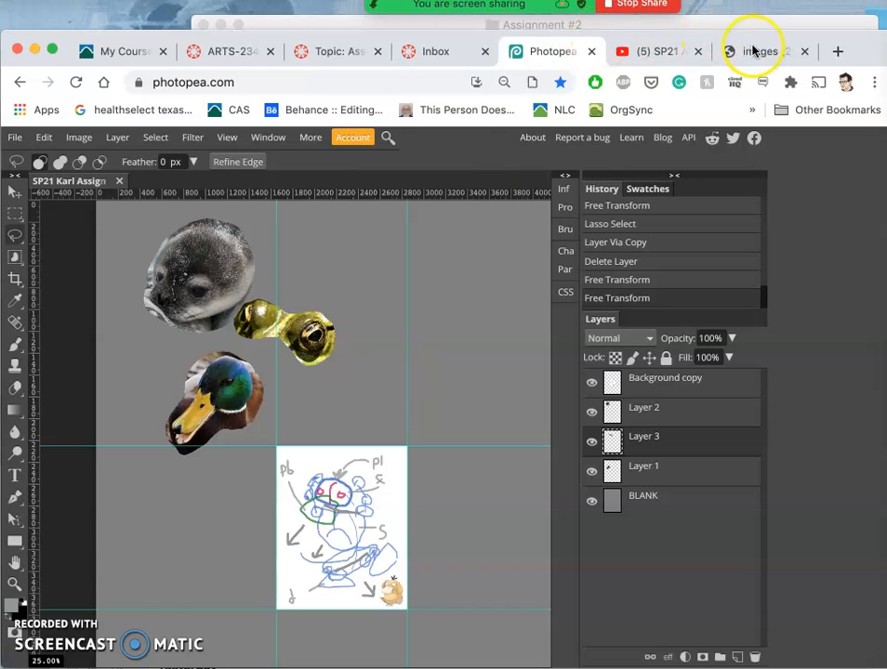
# - Switch to the Chrome tab with the exploded car-parts reference diagram
pyautogui.click(763, 52)
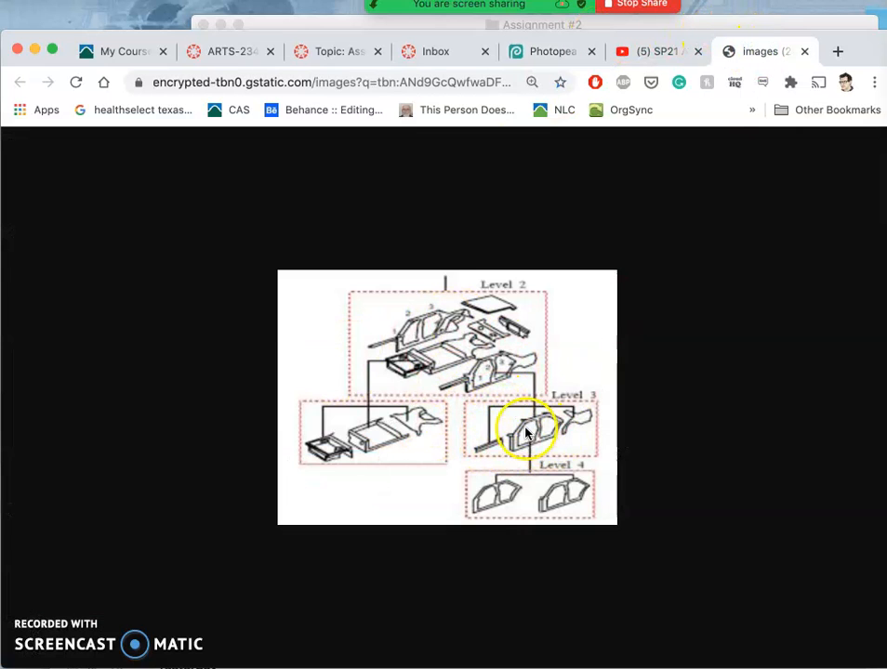
pyautogui.moveTo(247, 409)
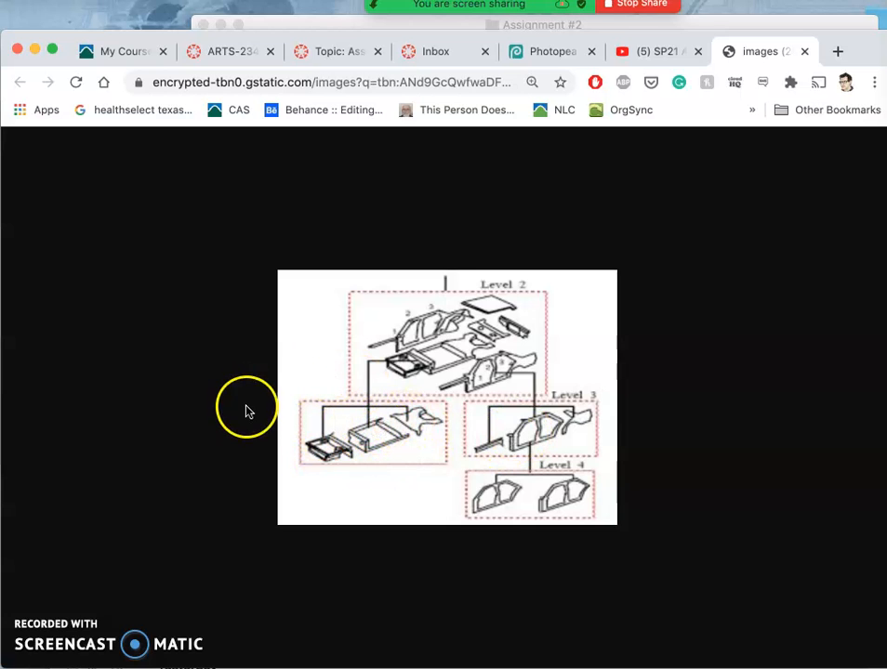
pyautogui.moveTo(423, 358)
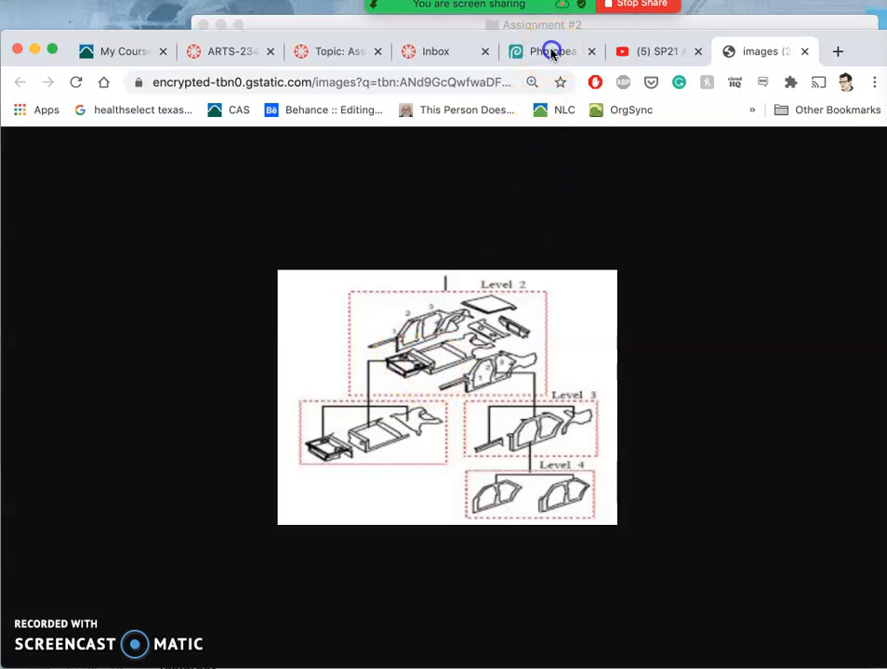
# - Select the hand-held platypus close-up in the Bill folder and preview it full size
pyautogui.click(553, 51)
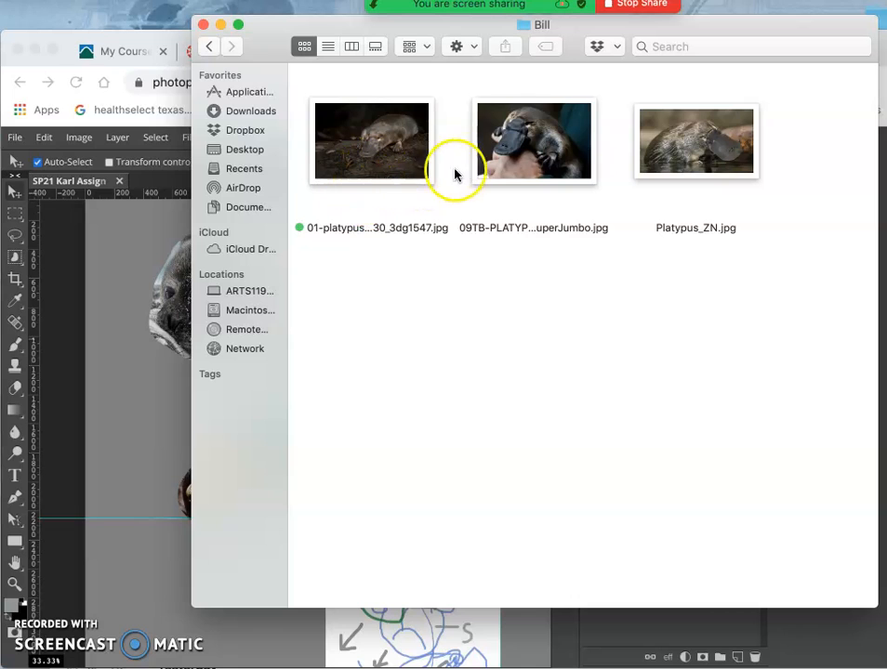
pyautogui.click(534, 141)
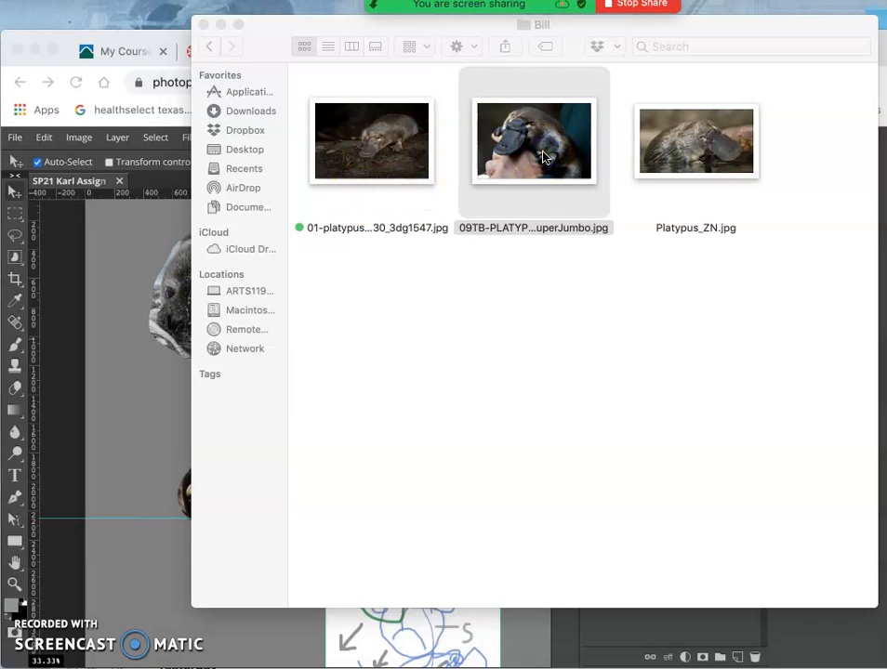
pyautogui.doubleClick(534, 141)
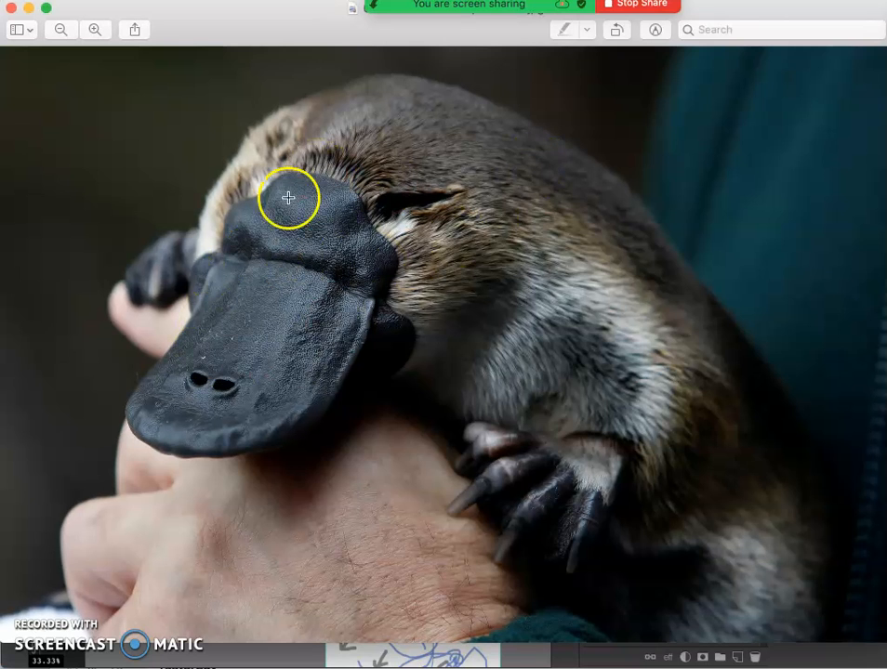
pyautogui.moveTo(267, 338)
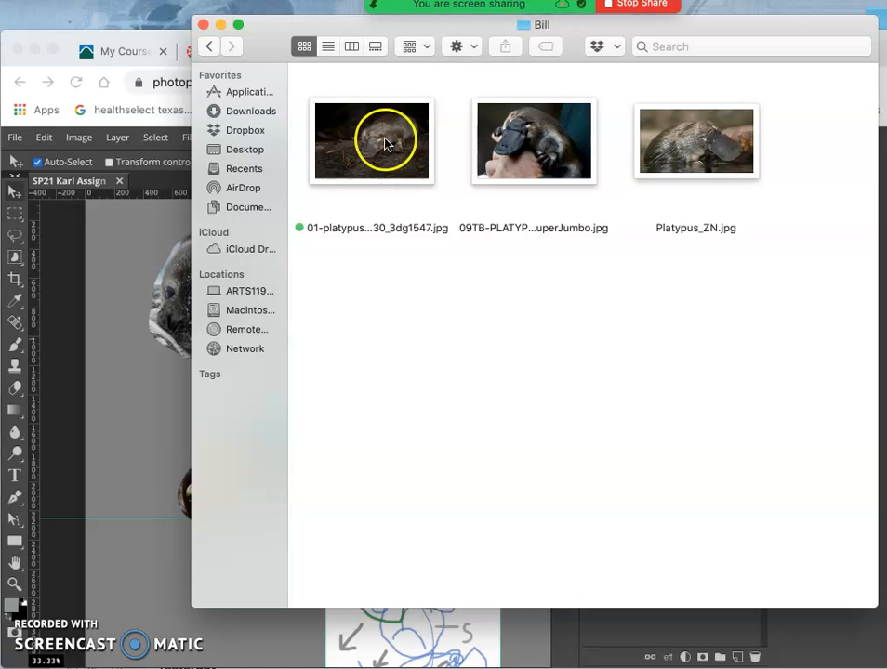
# - Place the dark-background platypus photo onto the canvas and position it
pyautogui.click(371, 141)
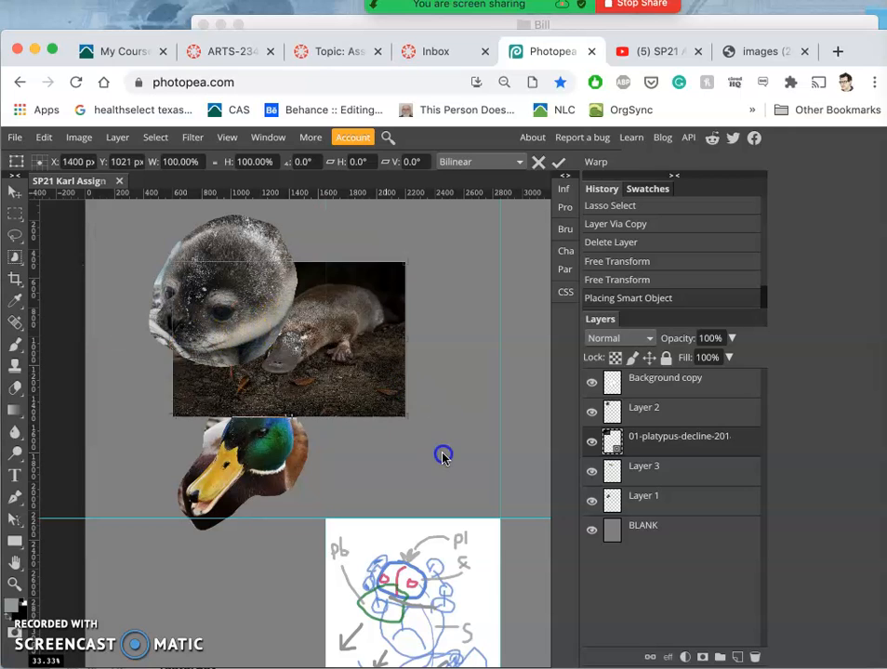
pyautogui.moveTo(444, 455); pyautogui.dragTo(367, 427)
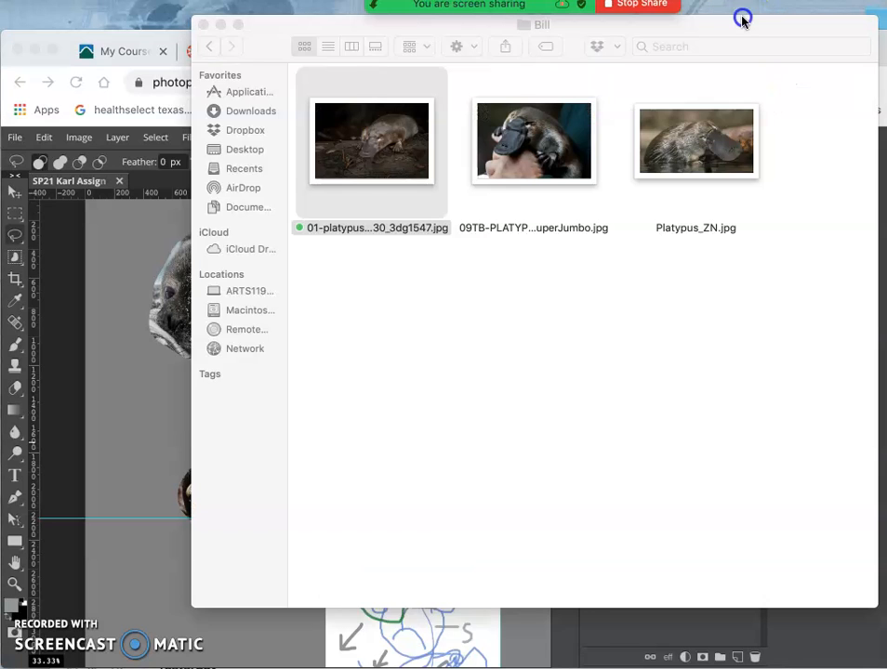
pyautogui.moveTo(696, 142); pyautogui.dragTo(136, 472)
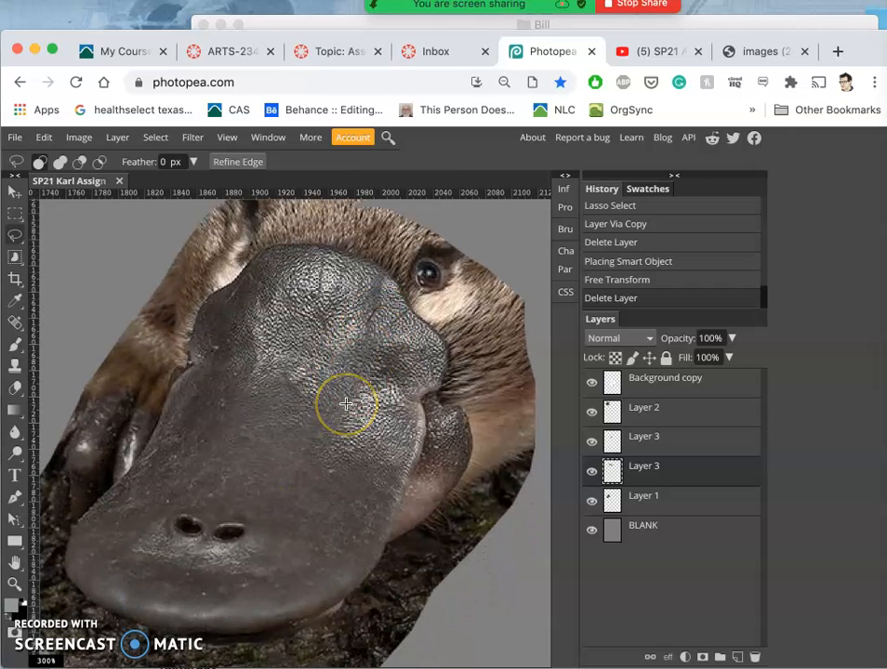
pyautogui.moveTo(56, 242)
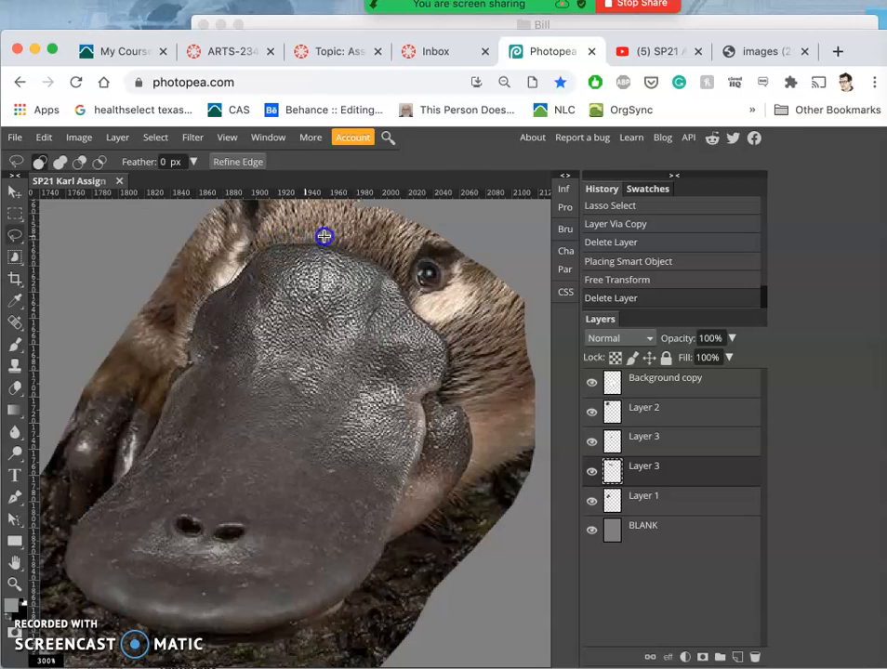
# - Trace a freehand lasso outline around the platypus head and down the bill's edge
pyautogui.moveTo(324, 236); pyautogui.dragTo(405, 269)
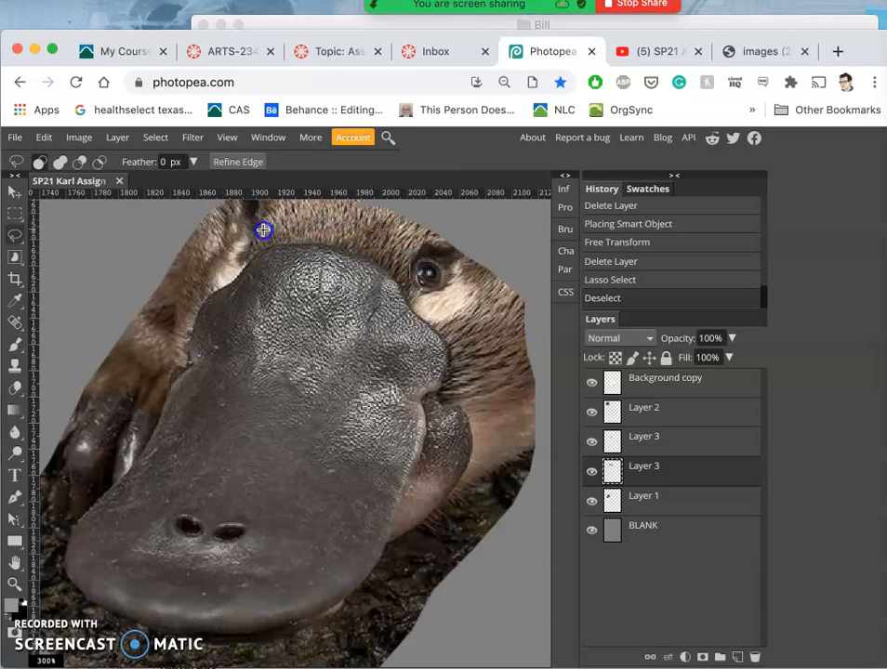
pyautogui.moveTo(236, 248)
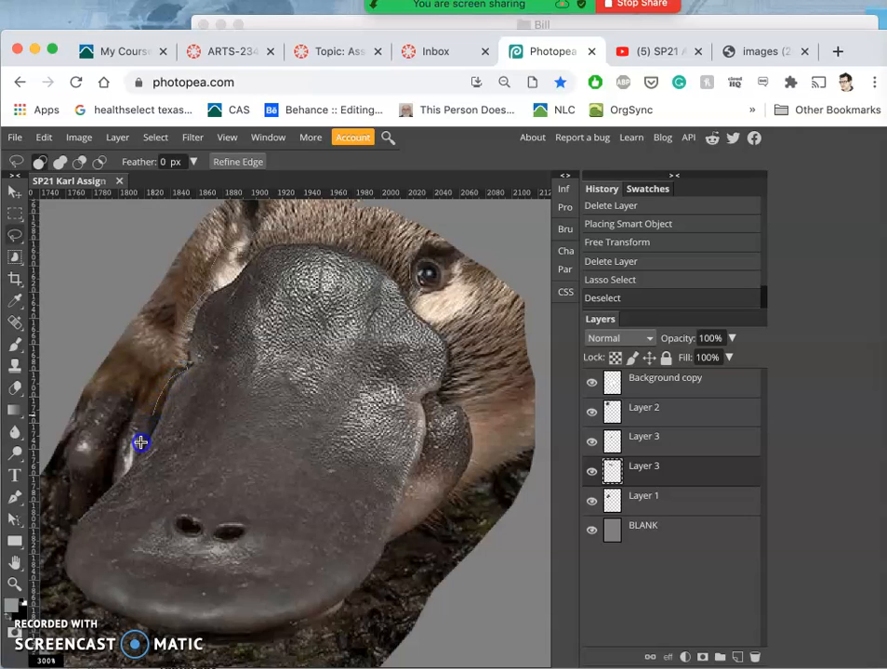
pyautogui.click(76, 513)
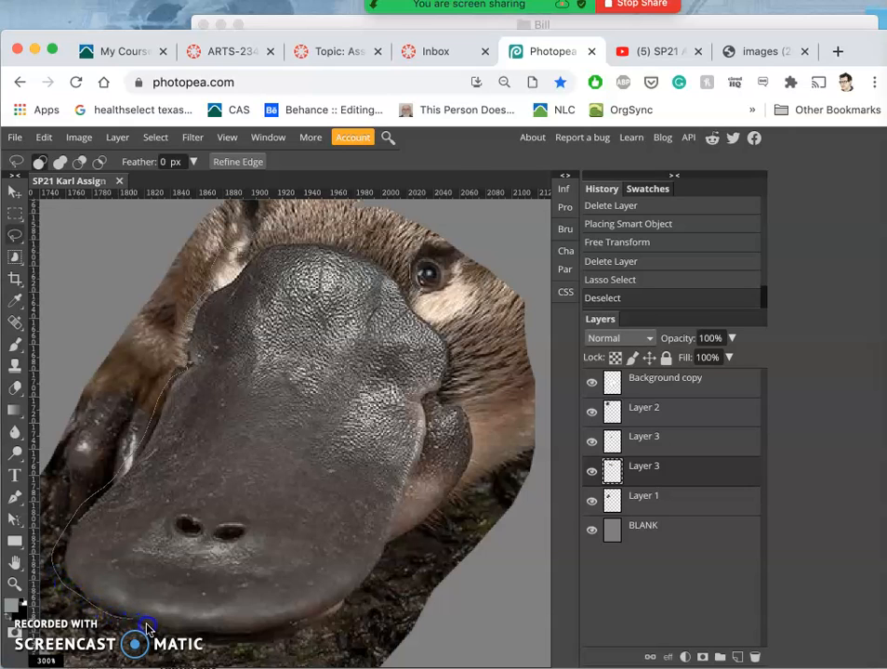
pyautogui.moveTo(203, 648)
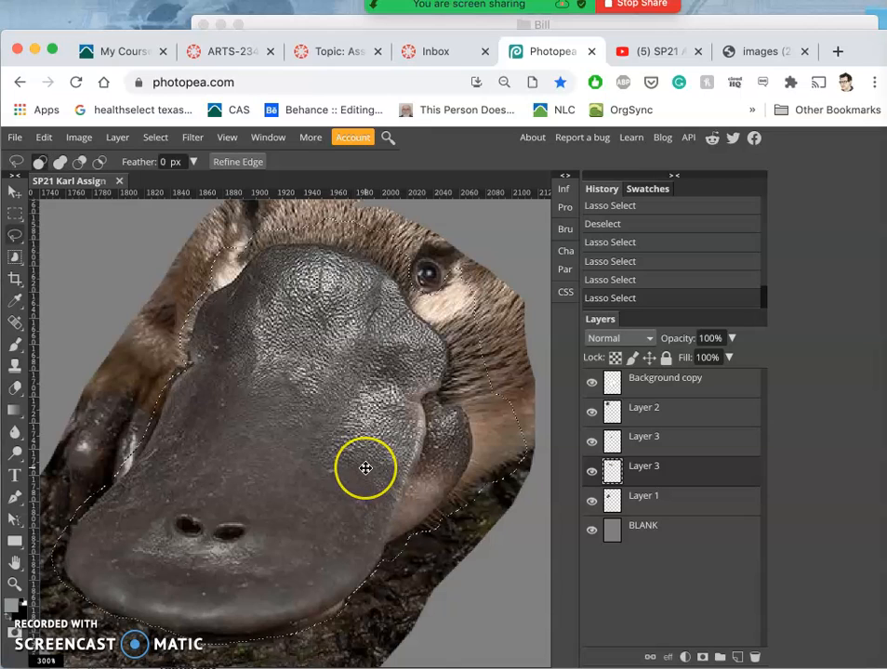
pyautogui.moveTo(182, 597)
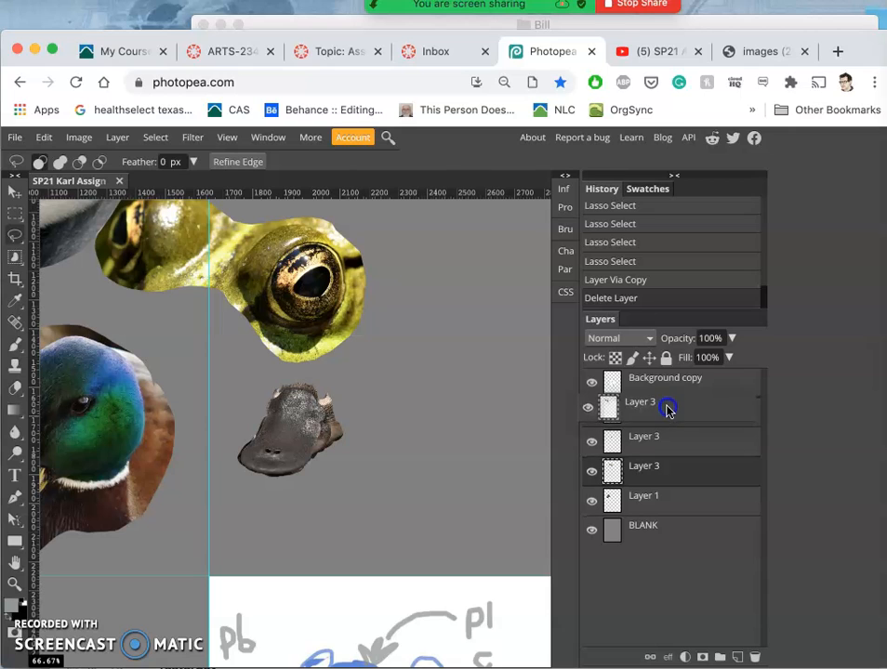
# - Drag the platypus head Layer 3 to the top of the layer stack
pyautogui.moveTo(667, 402); pyautogui.dragTo(667, 377)
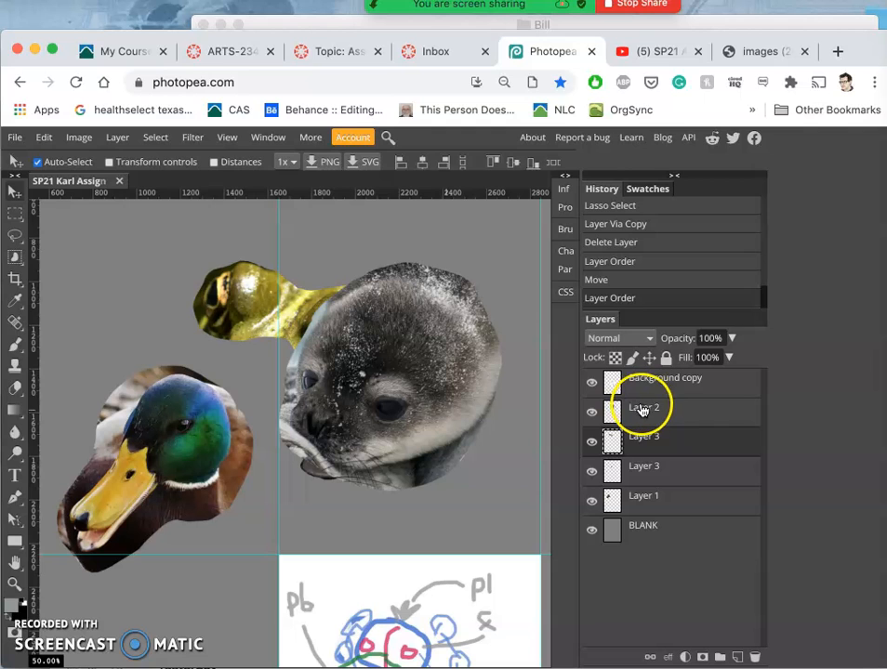
pyautogui.moveTo(651, 409); pyautogui.dragTo(651, 377)
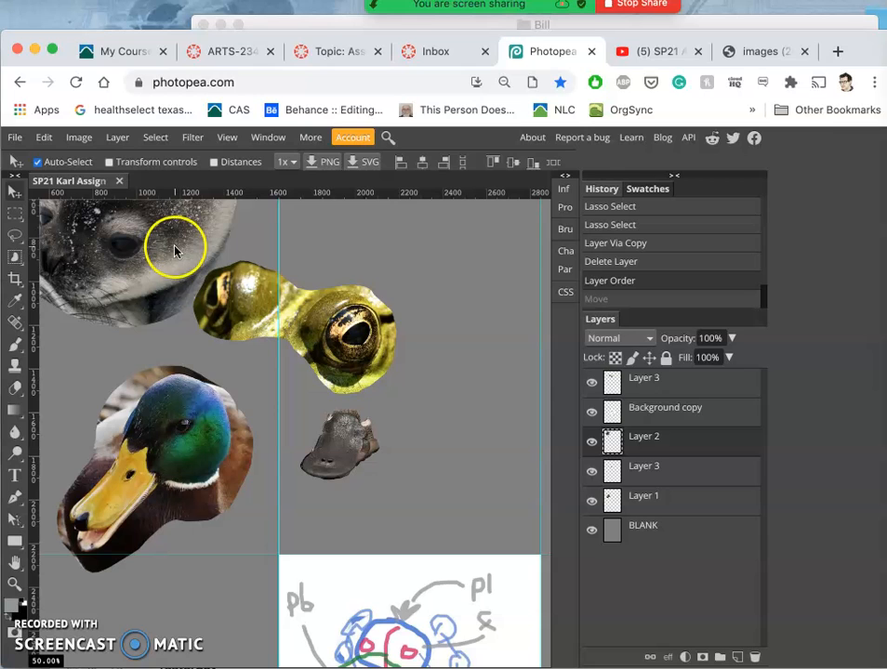
pyautogui.moveTo(458, 448)
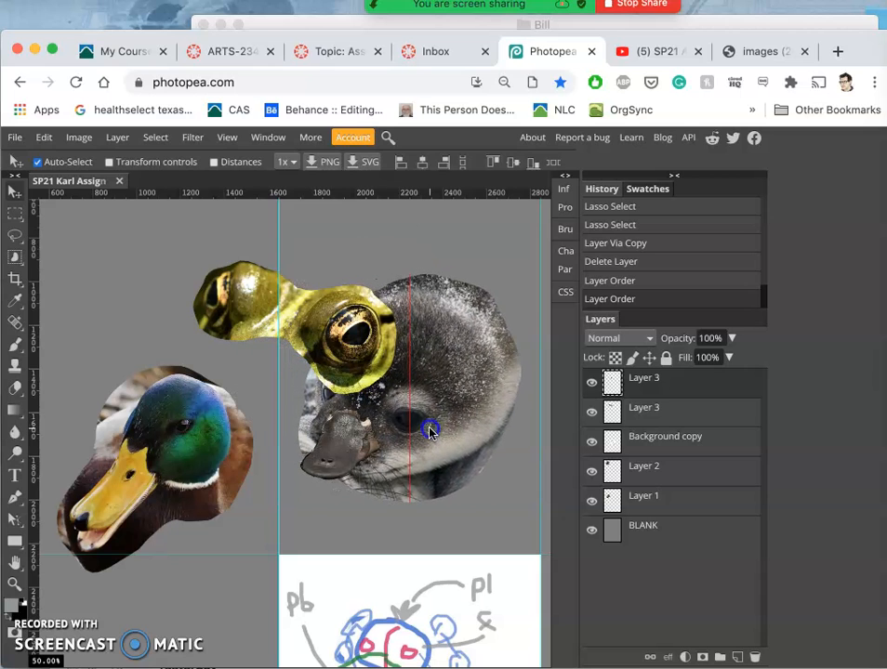
# - Move the frog-eye layer off the seal, leaving the platypus head on its face
pyautogui.moveTo(431, 433); pyautogui.dragTo(353, 358)
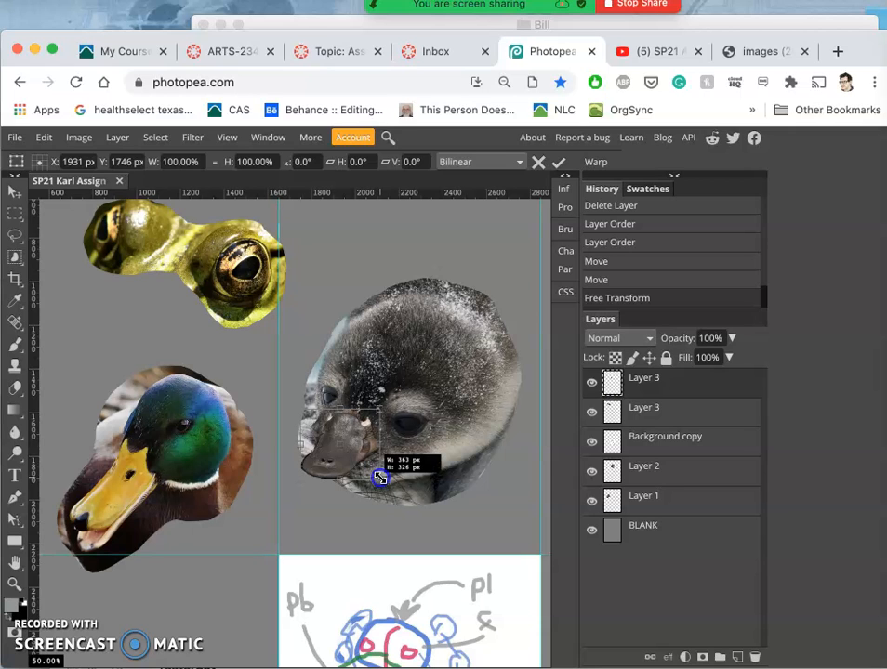
# - Enlarge the platypus head, then shrink, reposition and slightly rotate the seal head behind the bill
pyautogui.moveTo(379, 478); pyautogui.dragTo(402, 493)
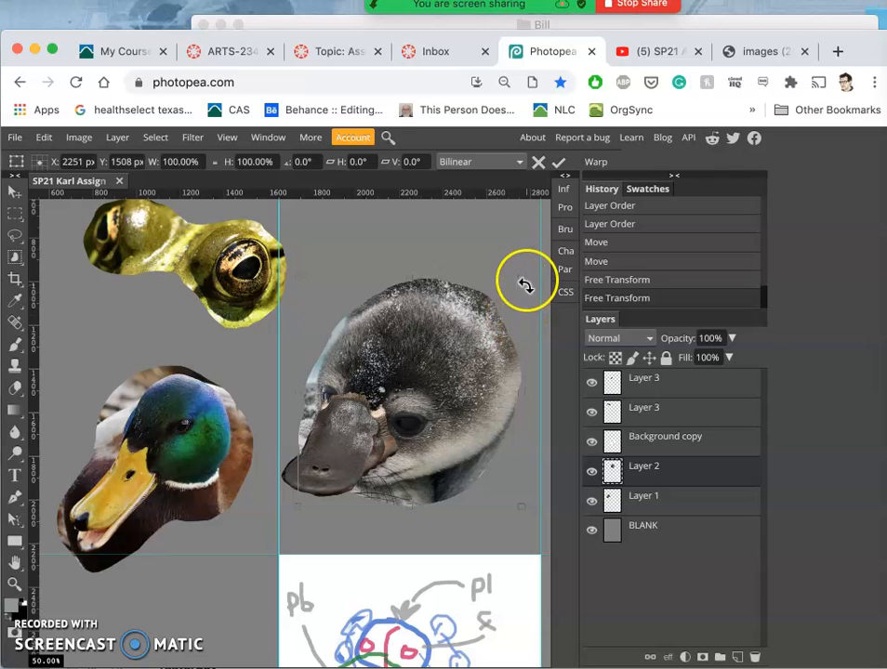
pyautogui.moveTo(525, 283); pyautogui.dragTo(494, 289)
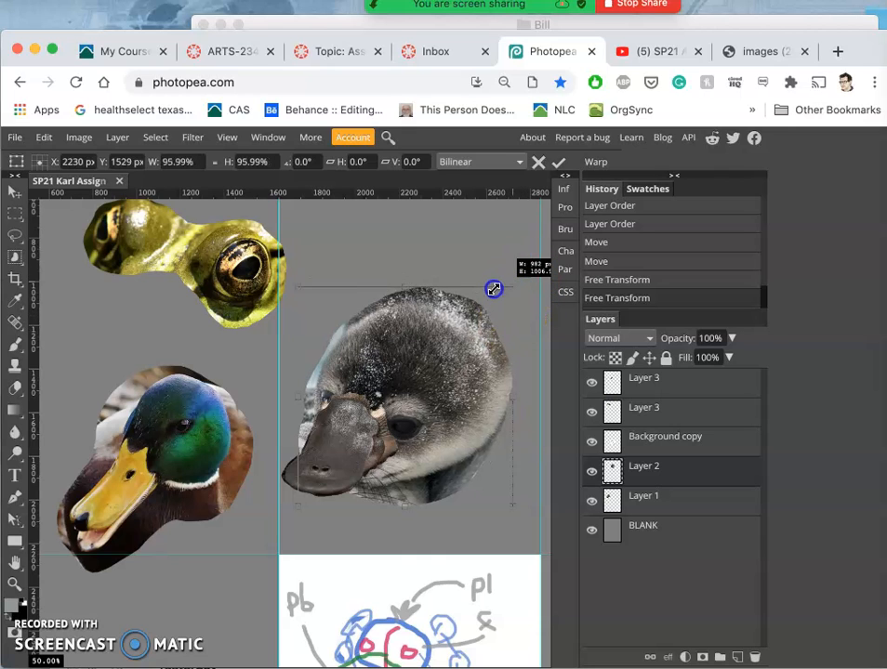
pyautogui.moveTo(493, 288); pyautogui.dragTo(481, 299)
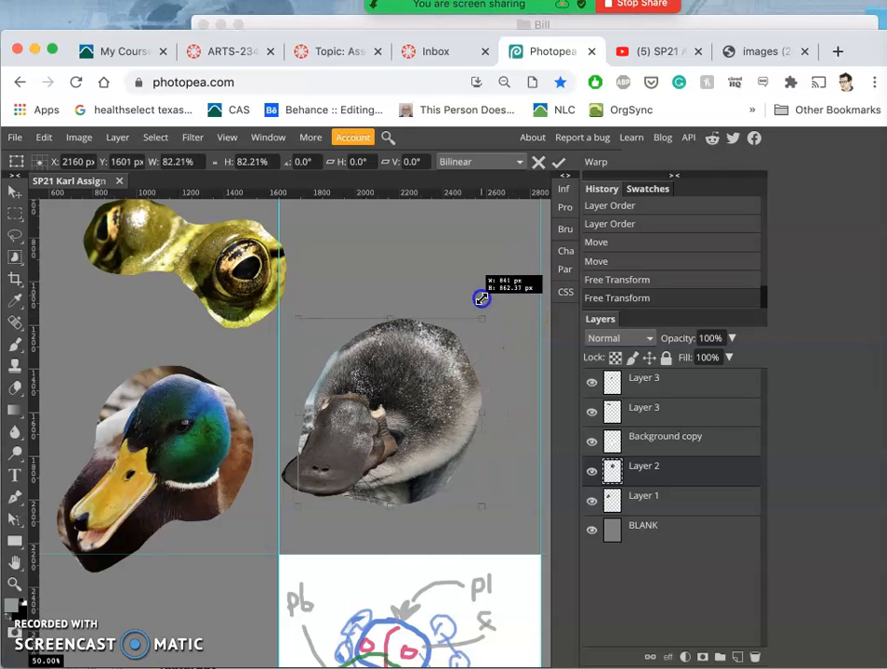
pyautogui.moveTo(481, 297); pyautogui.dragTo(437, 367)
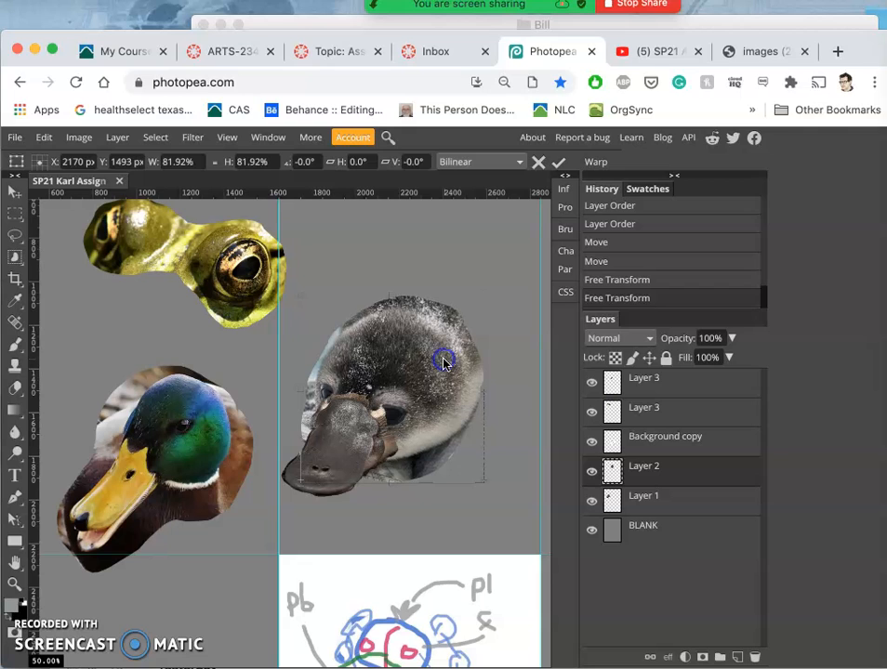
pyautogui.moveTo(444, 361); pyautogui.dragTo(498, 301)
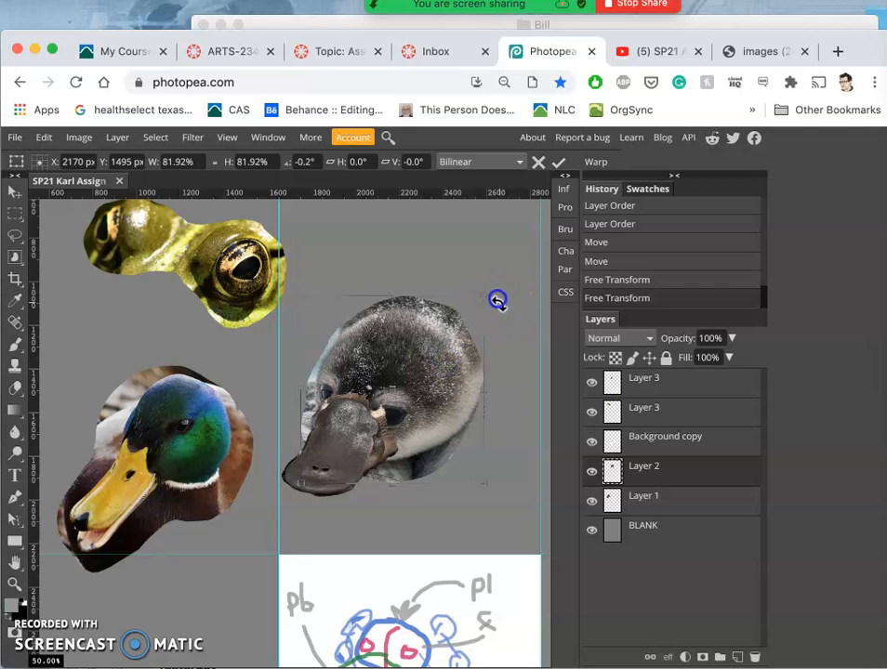
pyautogui.moveTo(498, 301); pyautogui.dragTo(492, 292)
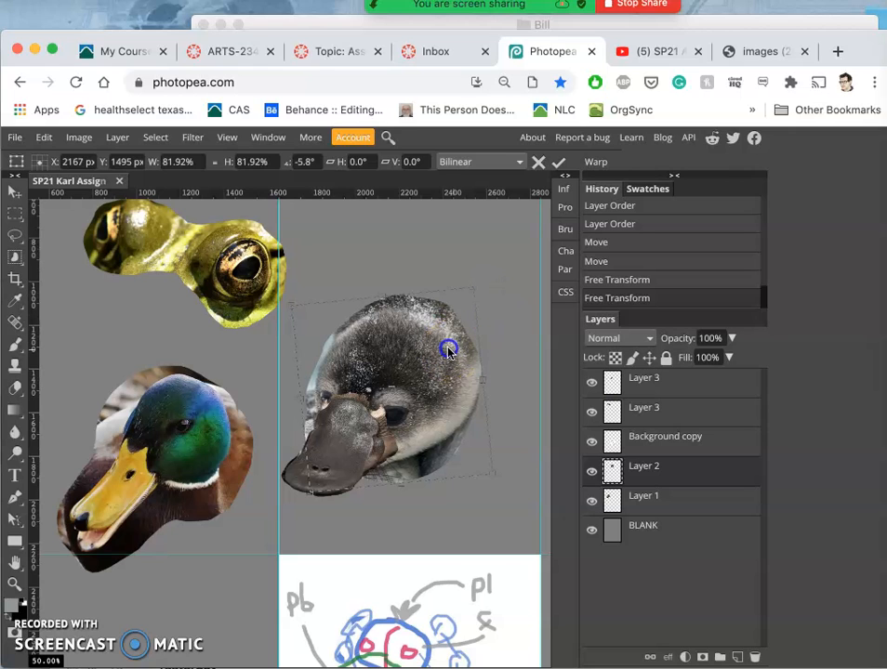
# - Tilt the platypus head a little more and select the loose bill piece layer
pyautogui.moveTo(451, 352); pyautogui.dragTo(447, 348)
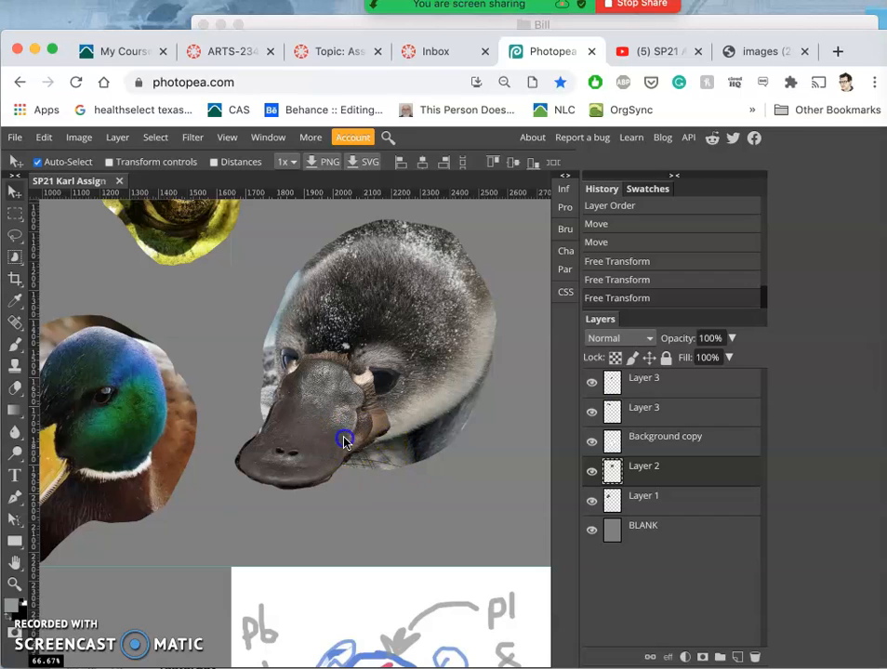
pyautogui.click(645, 377)
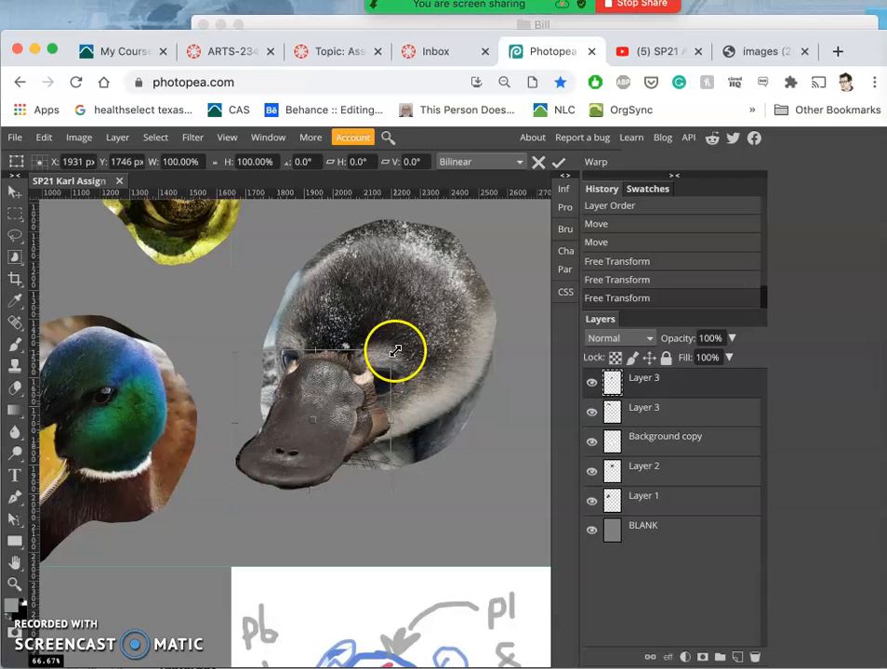
# - Distort the bill piece, pulling its lower corners down to align over the platypus bill
pyautogui.rightClick(357, 442)
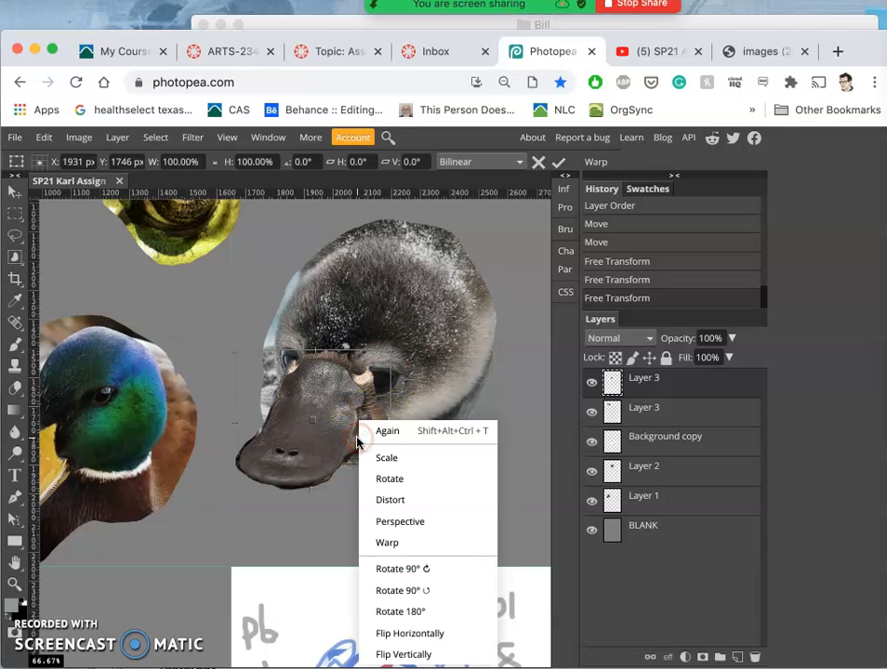
pyautogui.moveTo(389, 501)
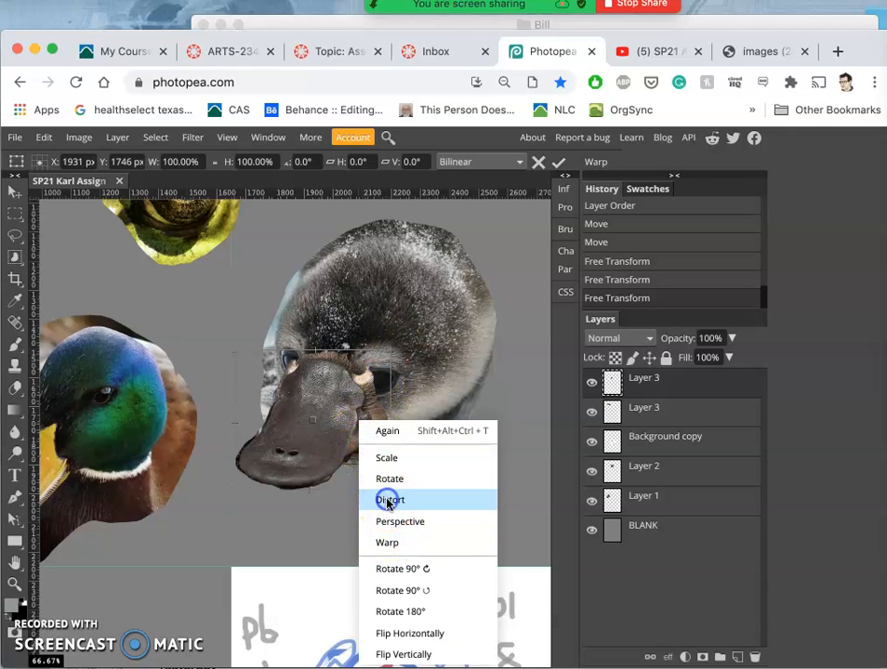
pyautogui.click(391, 500)
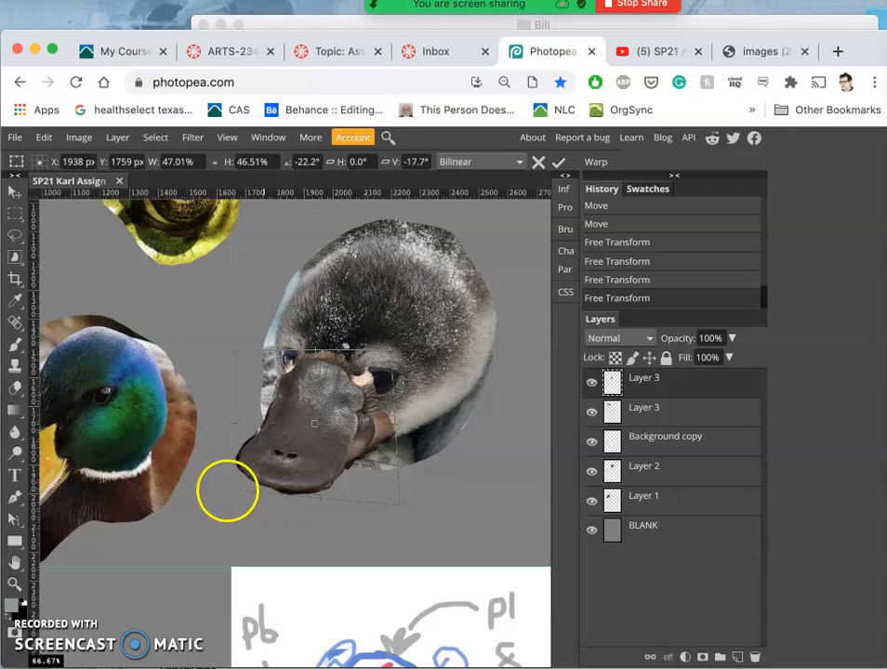
pyautogui.moveTo(228, 490); pyautogui.dragTo(220, 490)
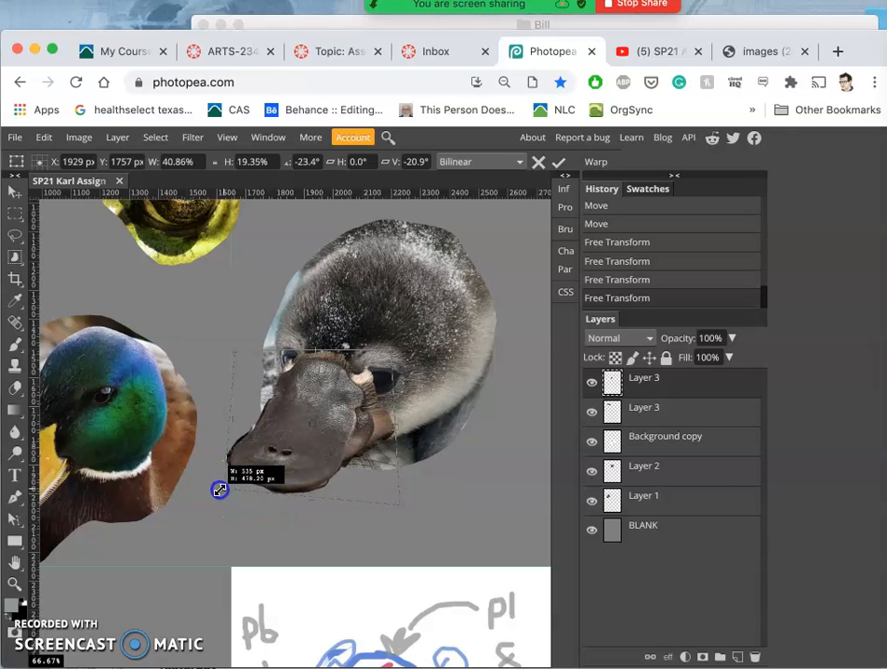
pyautogui.moveTo(221, 490); pyautogui.dragTo(221, 490)
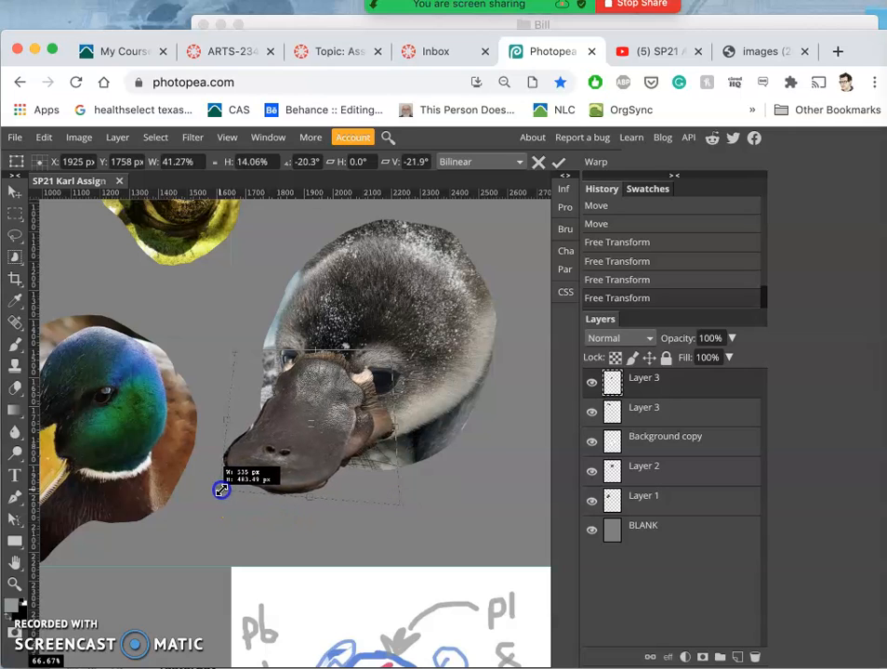
pyautogui.moveTo(221, 490); pyautogui.dragTo(399, 505)
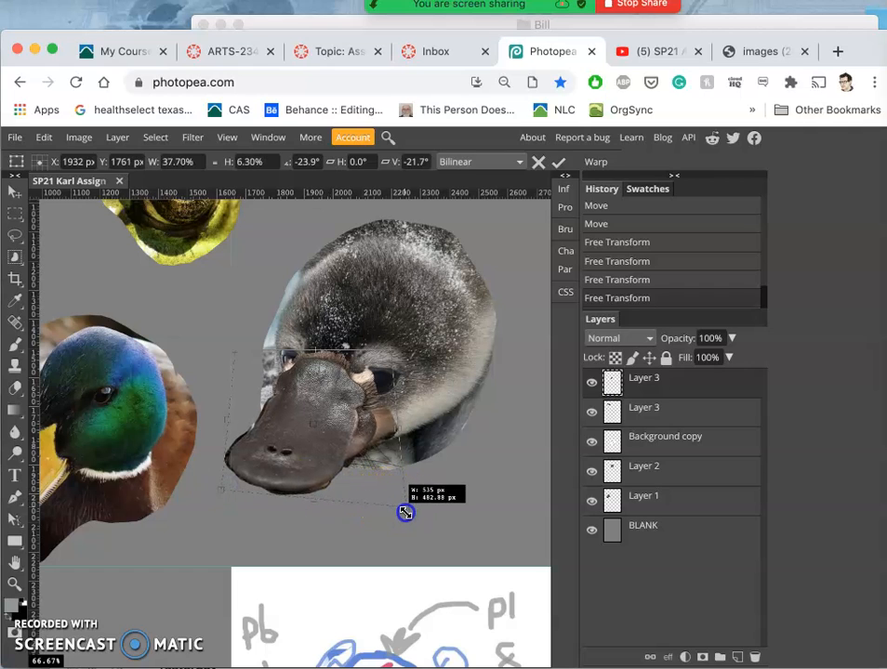
pyautogui.moveTo(406, 513); pyautogui.dragTo(400, 483)
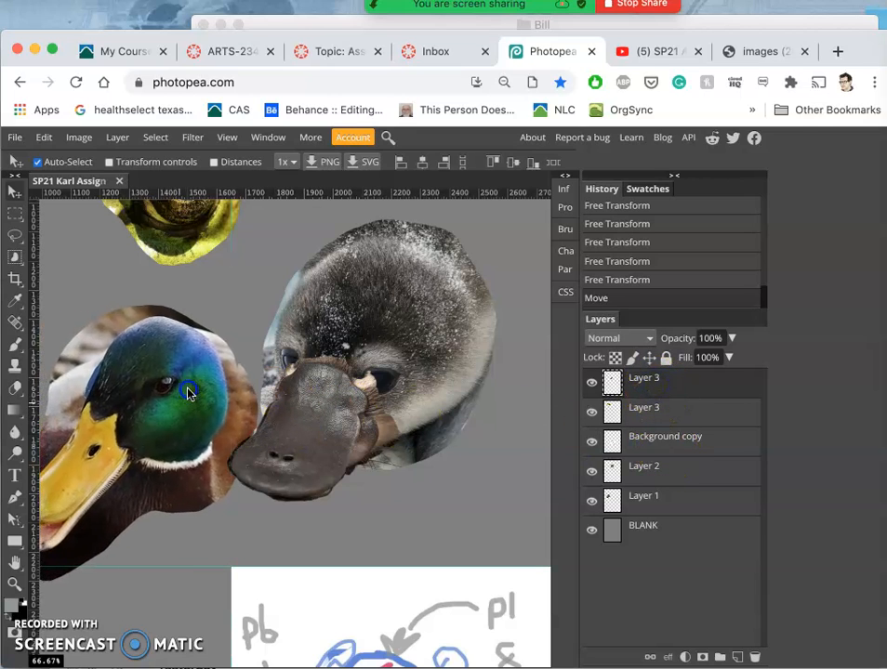
# - Move the mallard head up and right beside the platypus bill
pyautogui.moveTo(186, 391); pyautogui.dragTo(214, 349)
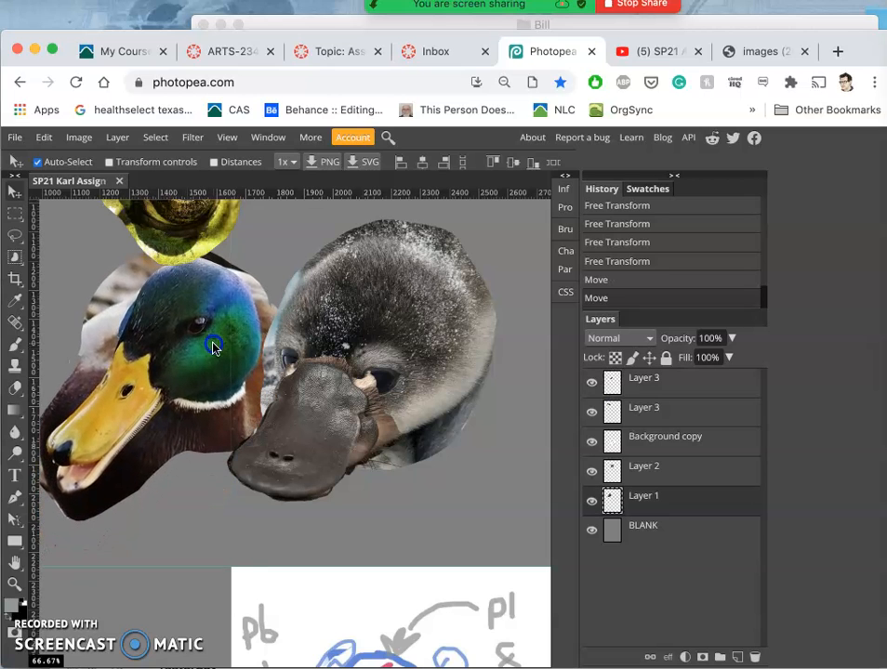
# - Lasso around the mallard's head and bill to isolate it onto its own layer
pyautogui.click(15, 237)
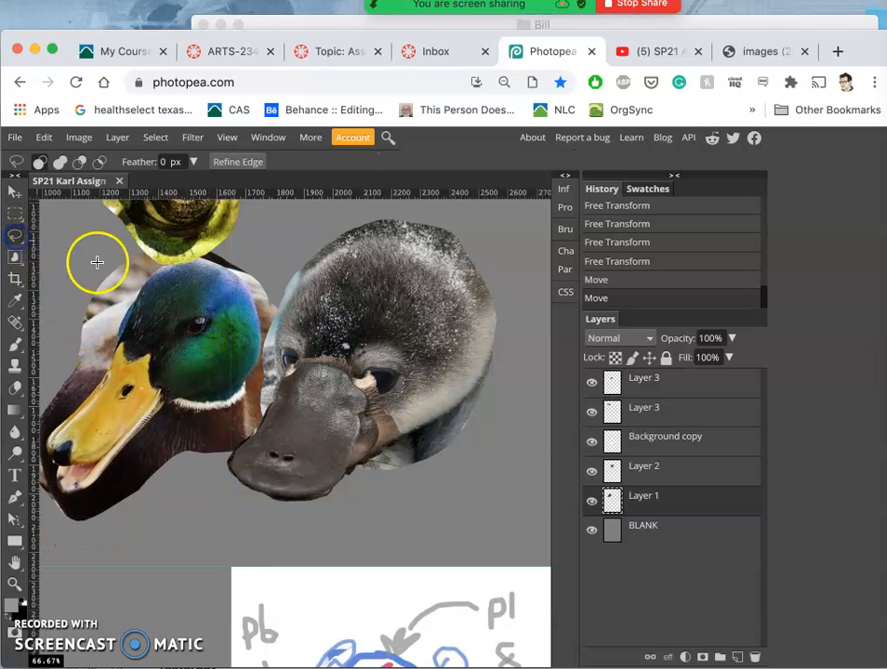
pyautogui.moveTo(116, 324)
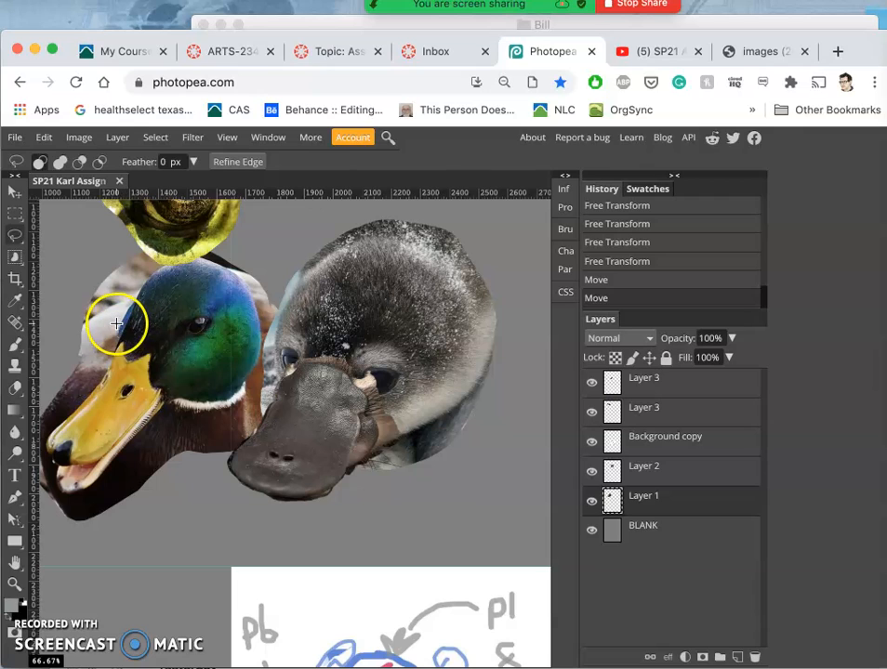
pyautogui.moveTo(61, 411)
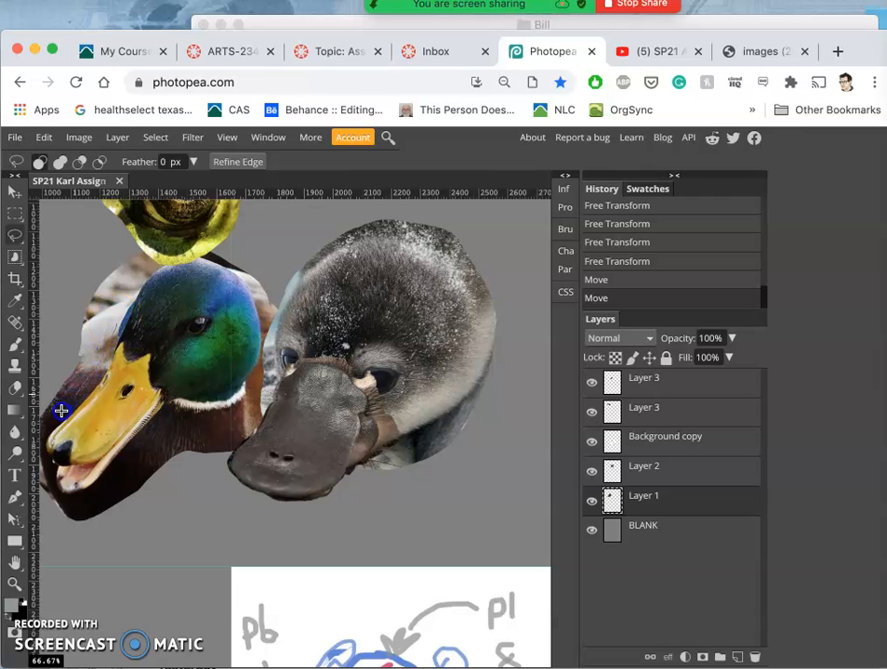
pyautogui.moveTo(45, 457)
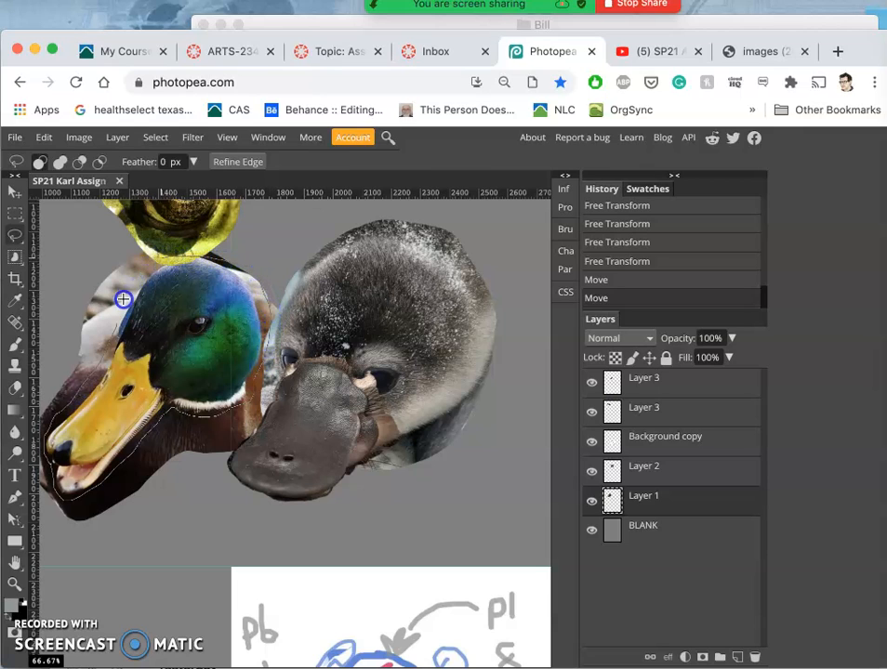
pyautogui.moveTo(123, 300); pyautogui.dragTo(86, 398)
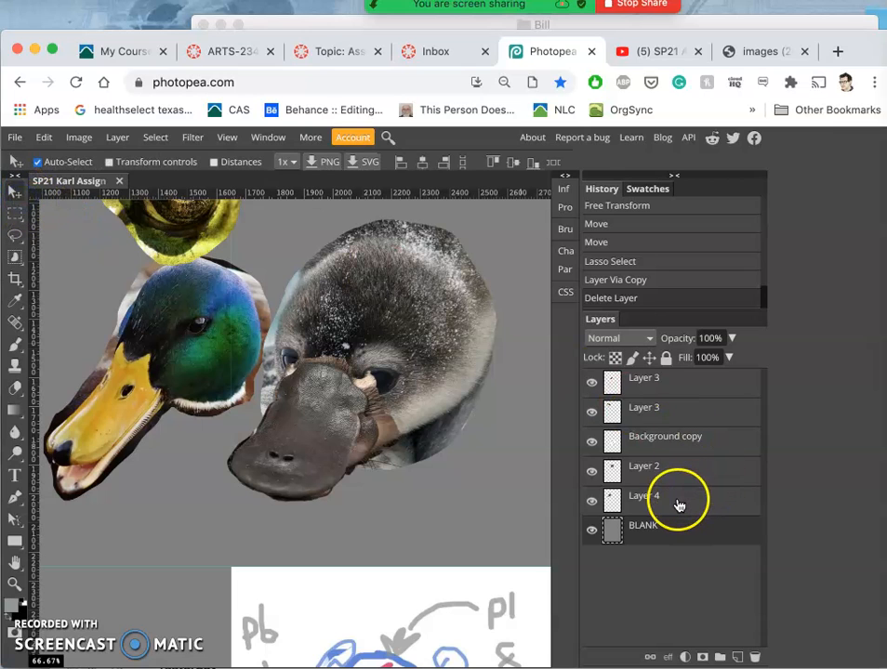
# - Move the cut-out mallard head layer onto the platypus head at the top of the stack
pyautogui.click(591, 500)
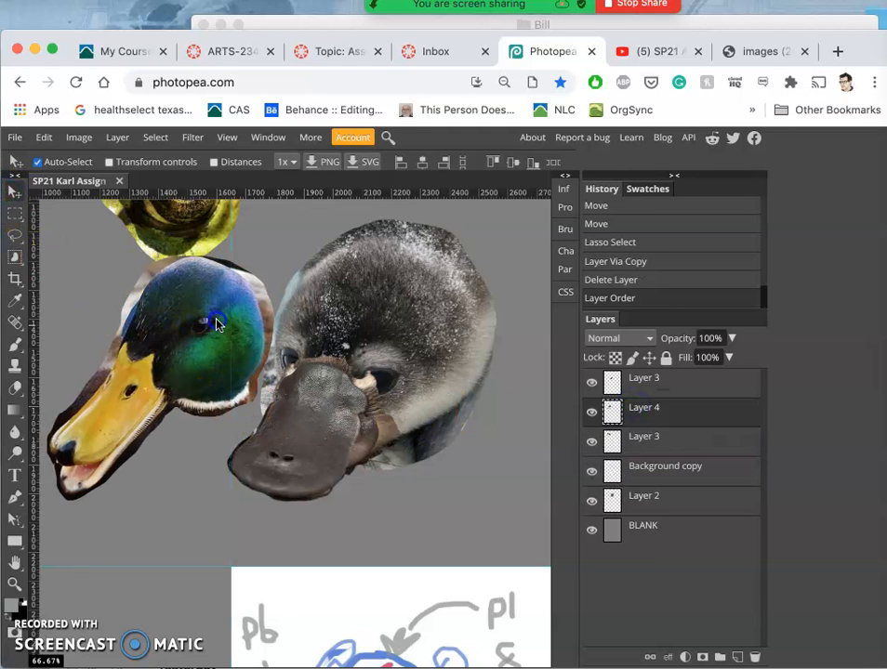
pyautogui.moveTo(214, 321); pyautogui.dragTo(363, 335)
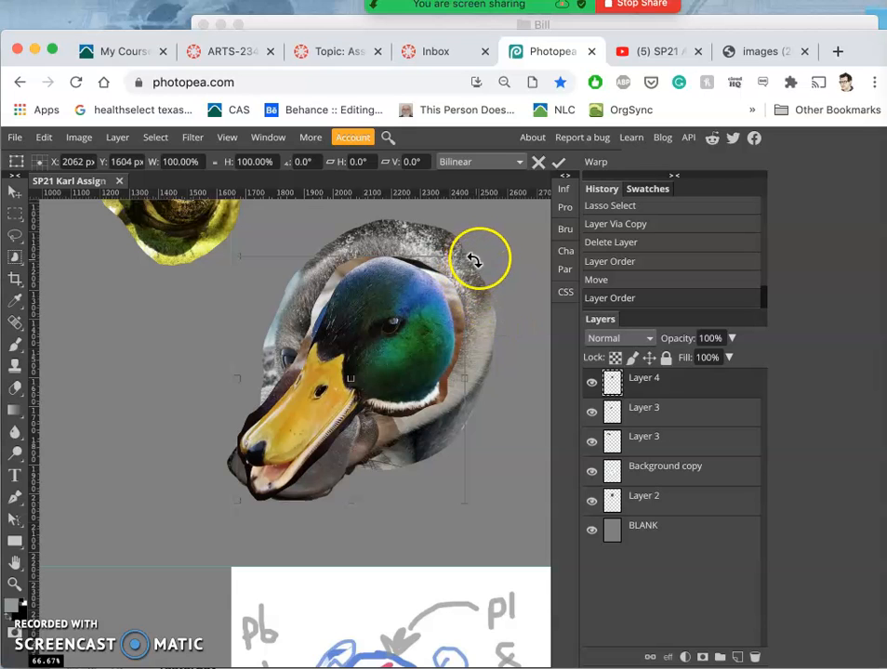
# - Rotate the mallard head counter-clockwise, enlarge it, then distort its lower-left corner inward
pyautogui.moveTo(479, 257); pyautogui.dragTo(439, 240)
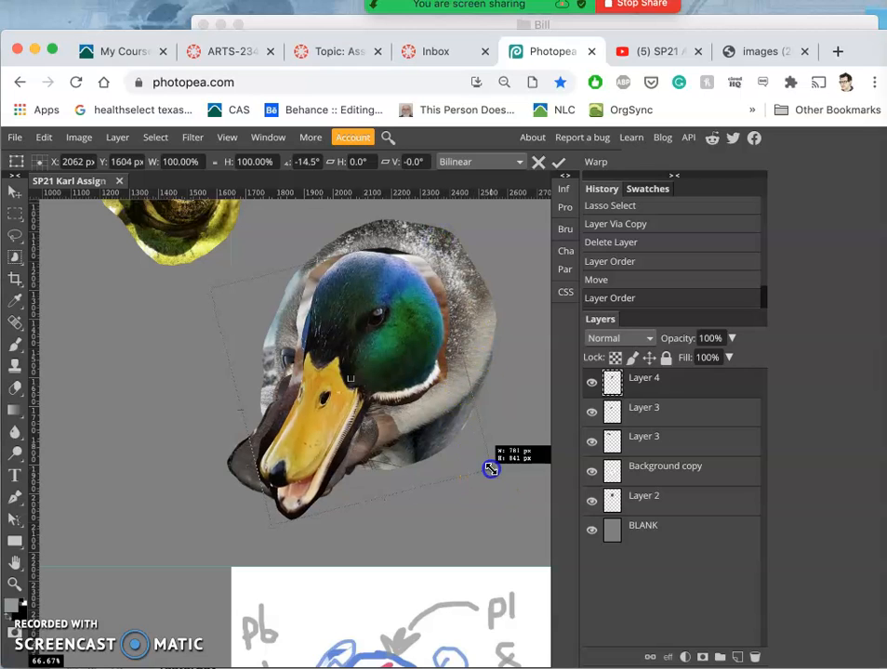
pyautogui.moveTo(491, 469); pyautogui.dragTo(523, 500)
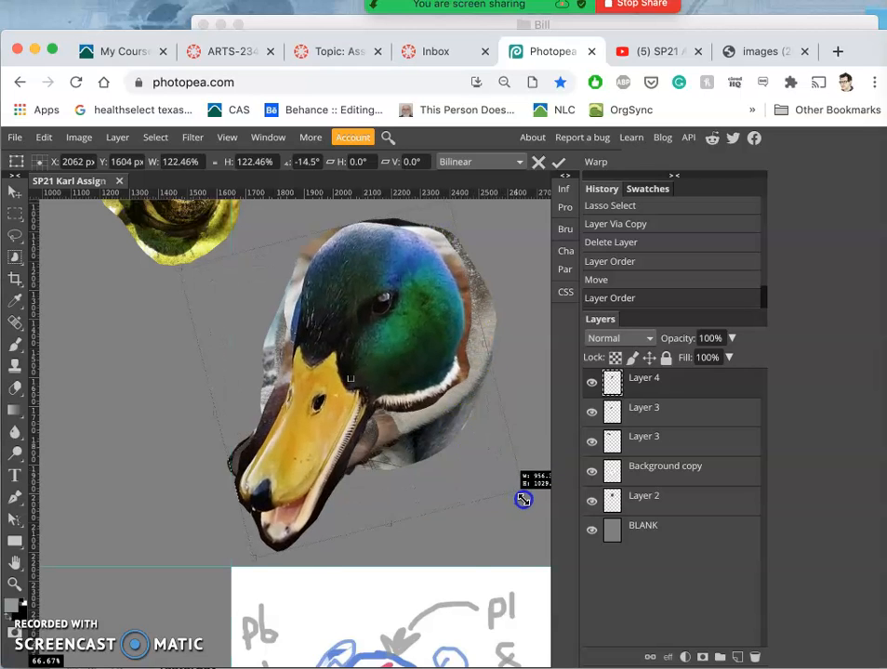
pyautogui.rightClick(407, 390)
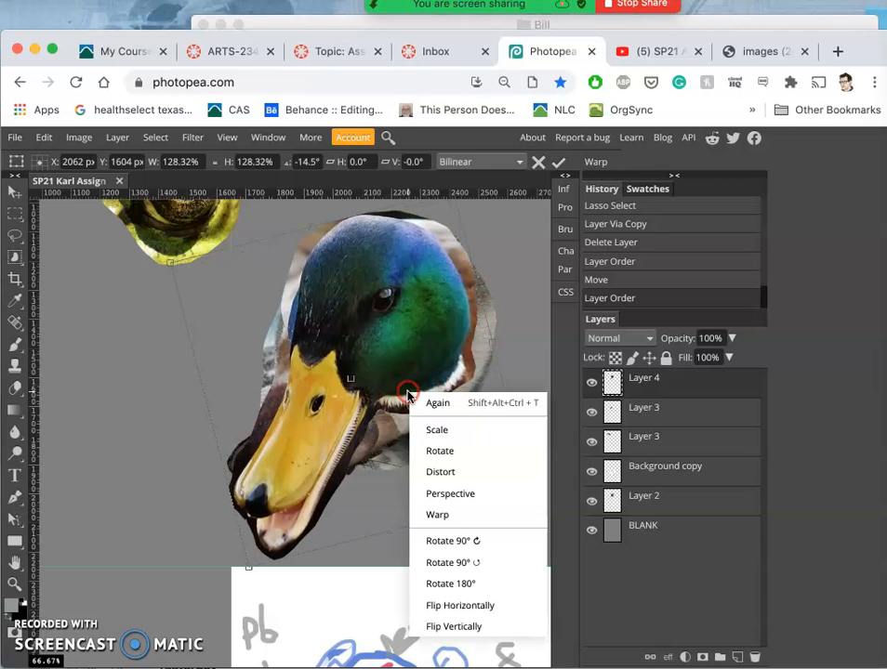
pyautogui.moveTo(441, 473)
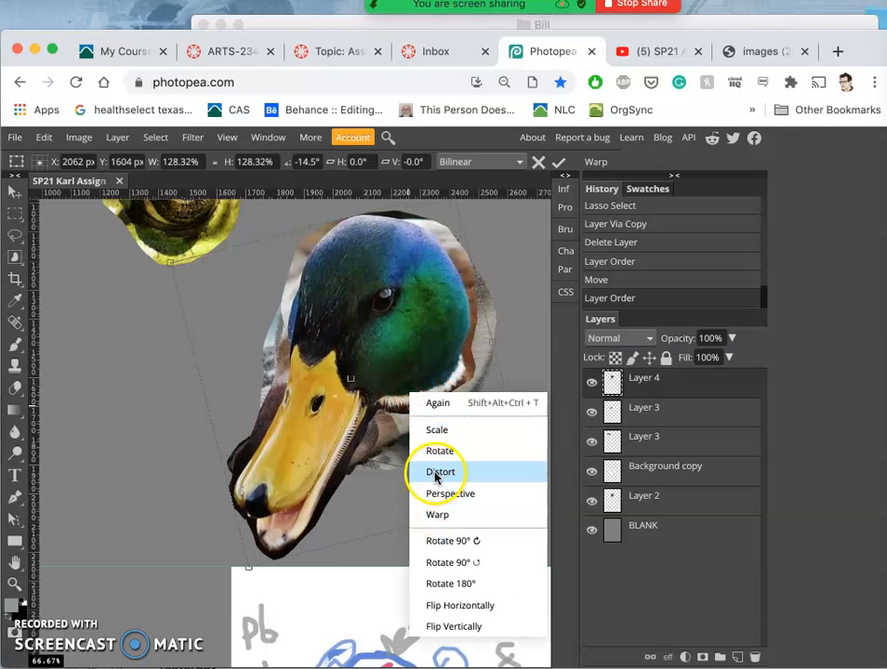
pyautogui.click(440, 472)
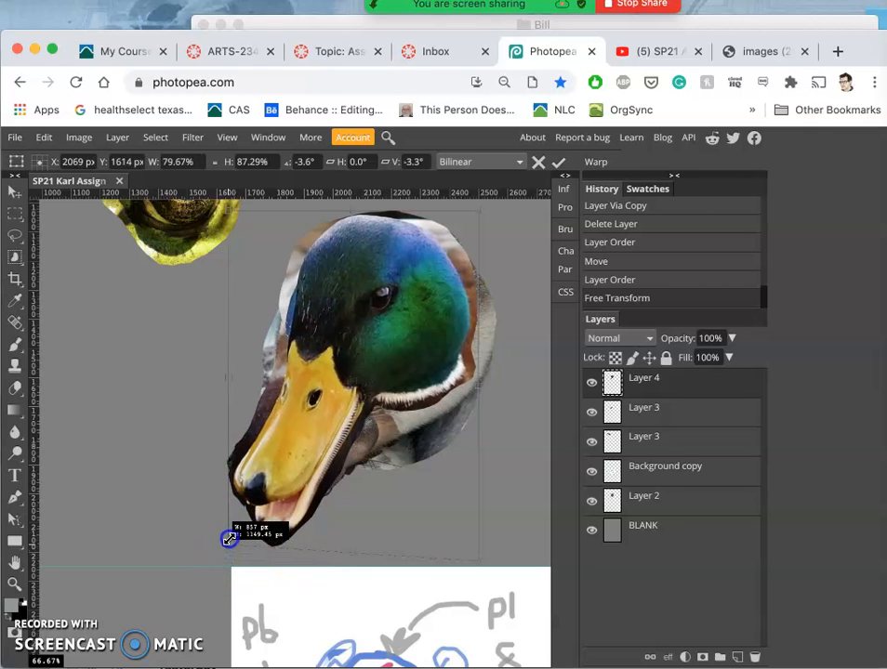
pyautogui.moveTo(228, 539); pyautogui.dragTo(232, 532)
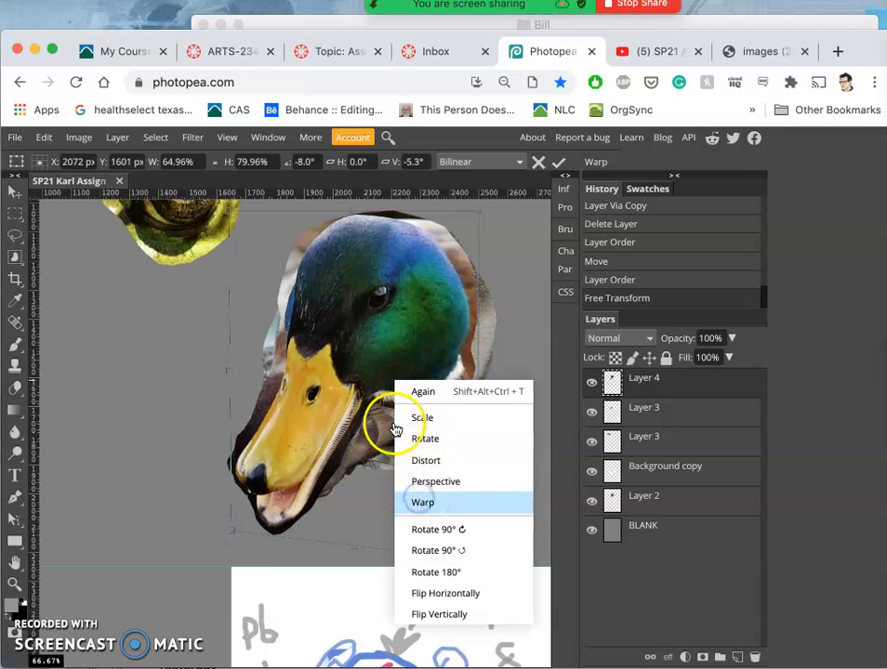
# - Warp the mallard head's lower edge so it fits snugly over the platypus head
pyautogui.click(423, 502)
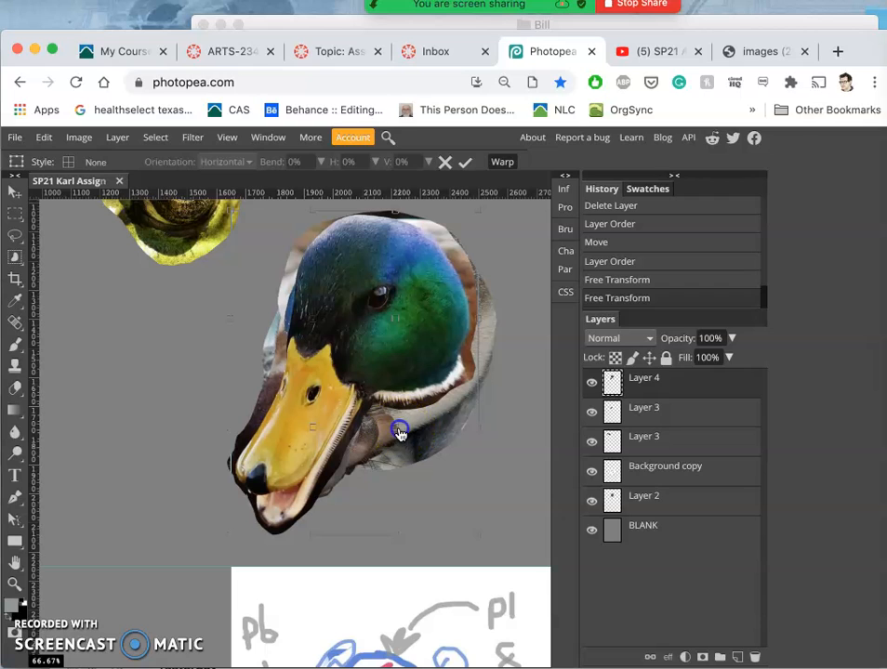
pyautogui.moveTo(400, 432); pyautogui.dragTo(451, 464)
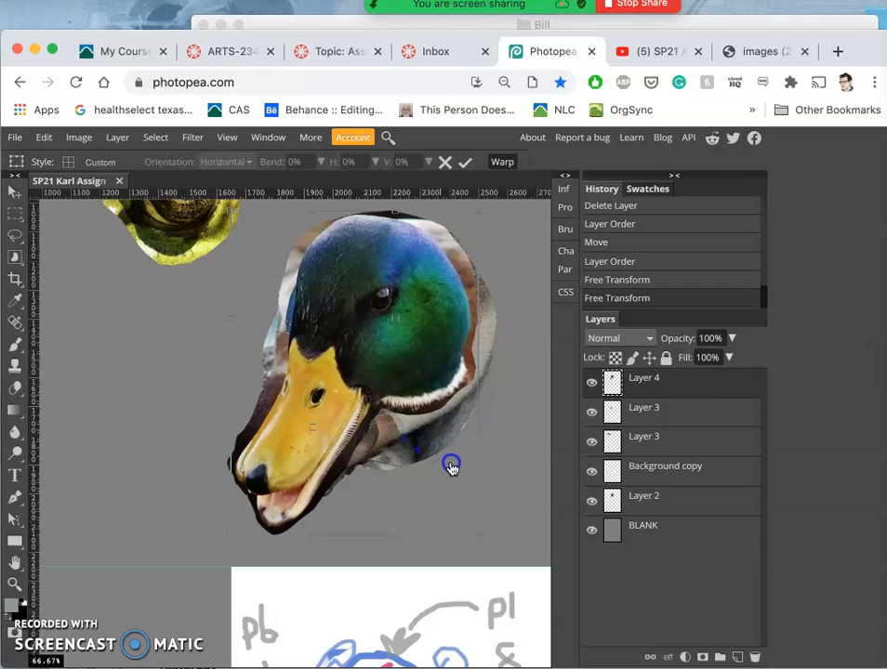
pyautogui.moveTo(451, 465); pyautogui.dragTo(488, 510)
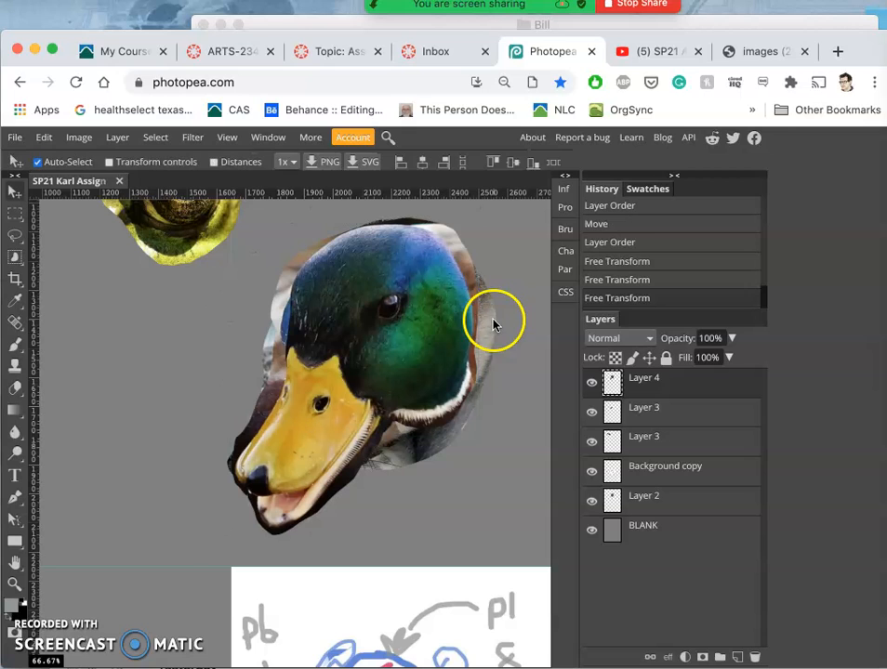
# - Lower the duck head layer's opacity to 57%, then down to 29%
pyautogui.click(732, 338)
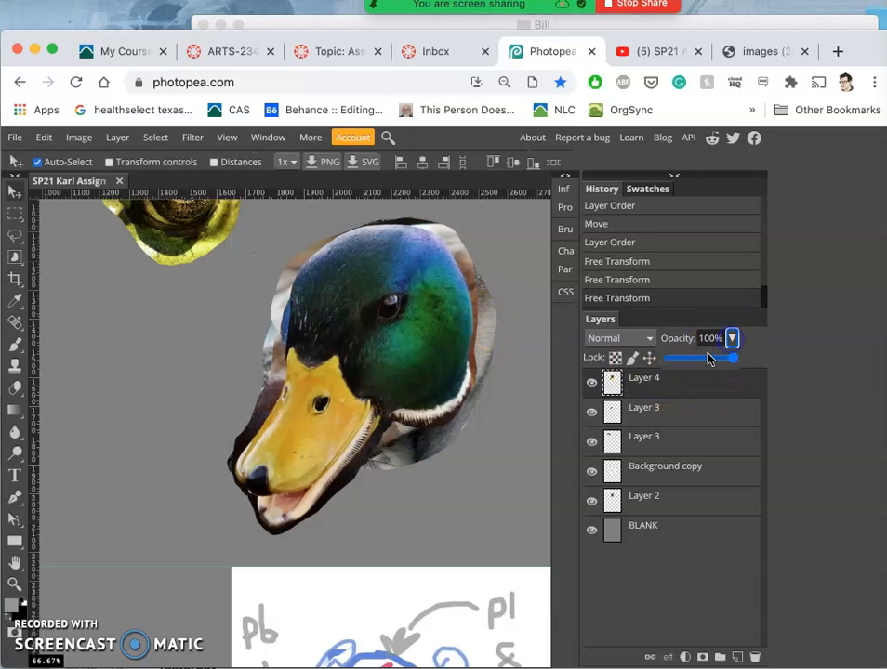
pyautogui.moveTo(731, 358); pyautogui.dragTo(687, 358)
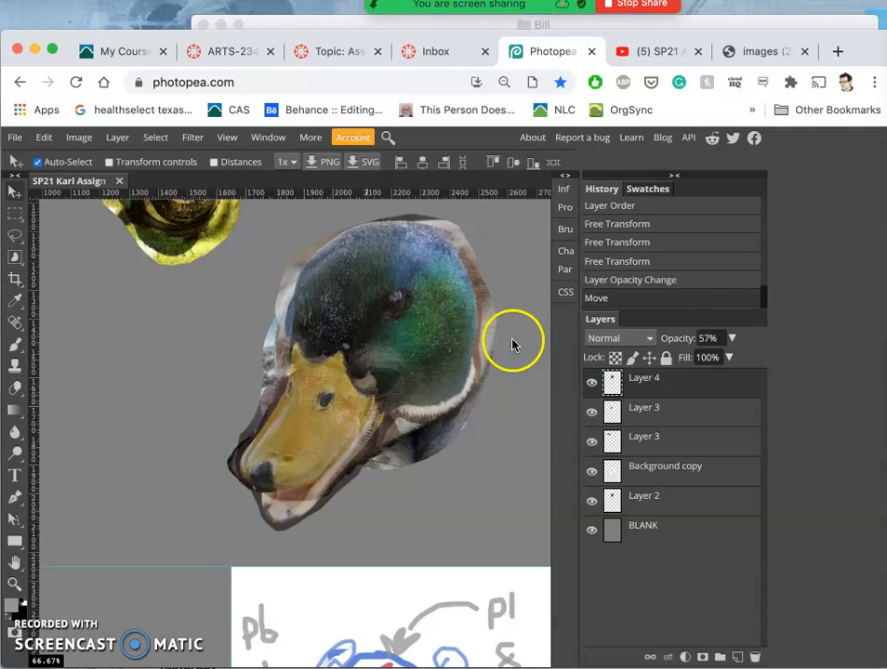
pyautogui.click(732, 338)
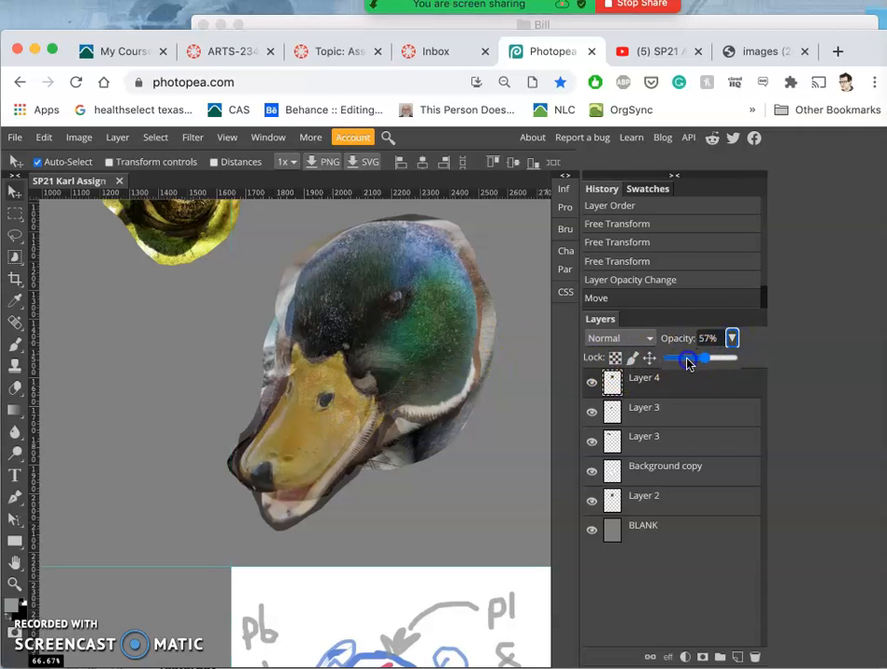
pyautogui.moveTo(693, 358); pyautogui.dragTo(677, 358)
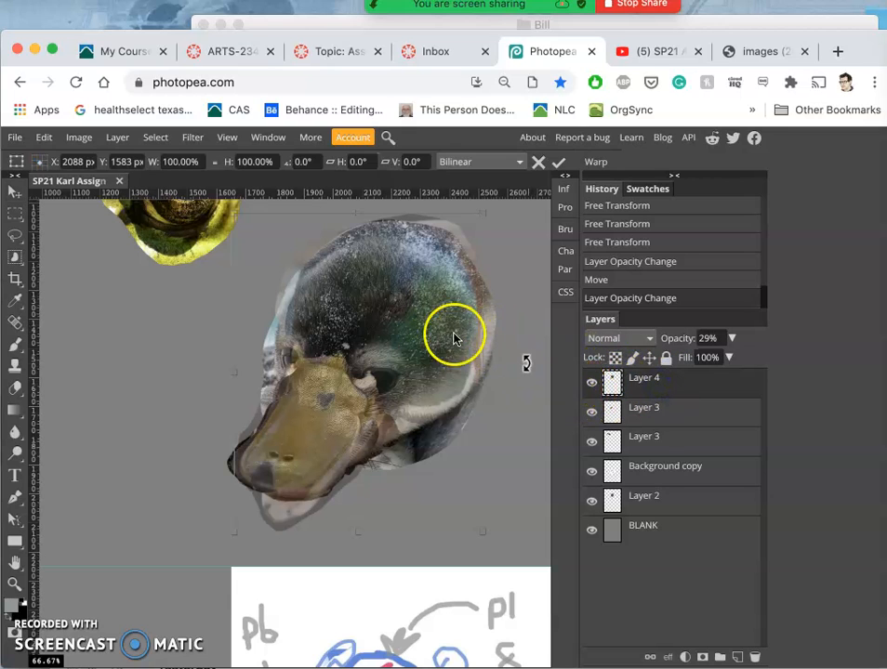
# - Warp the faded duck head so its outline follows the platypus head beneath
pyautogui.rightClick(455, 336)
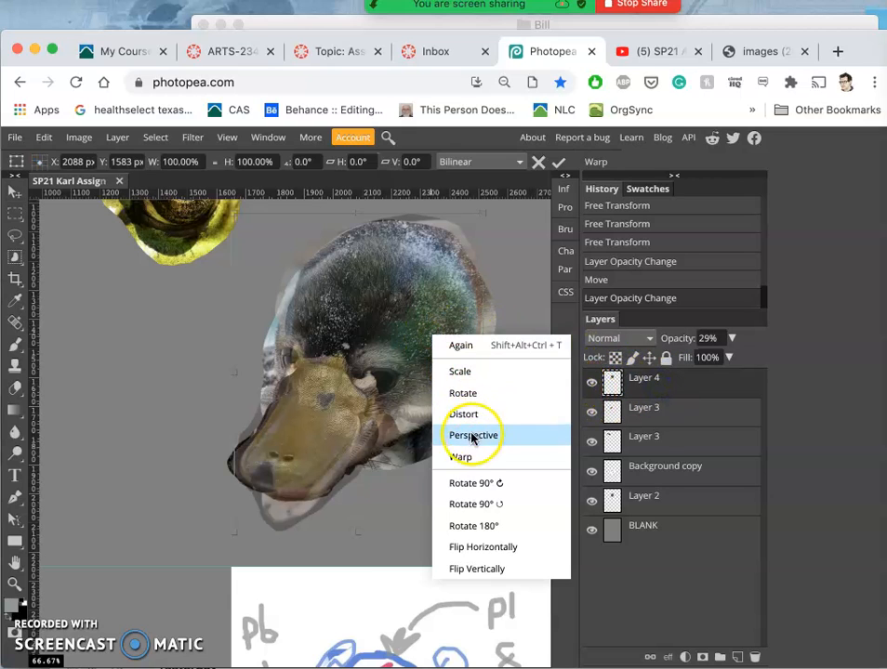
pyautogui.click(461, 457)
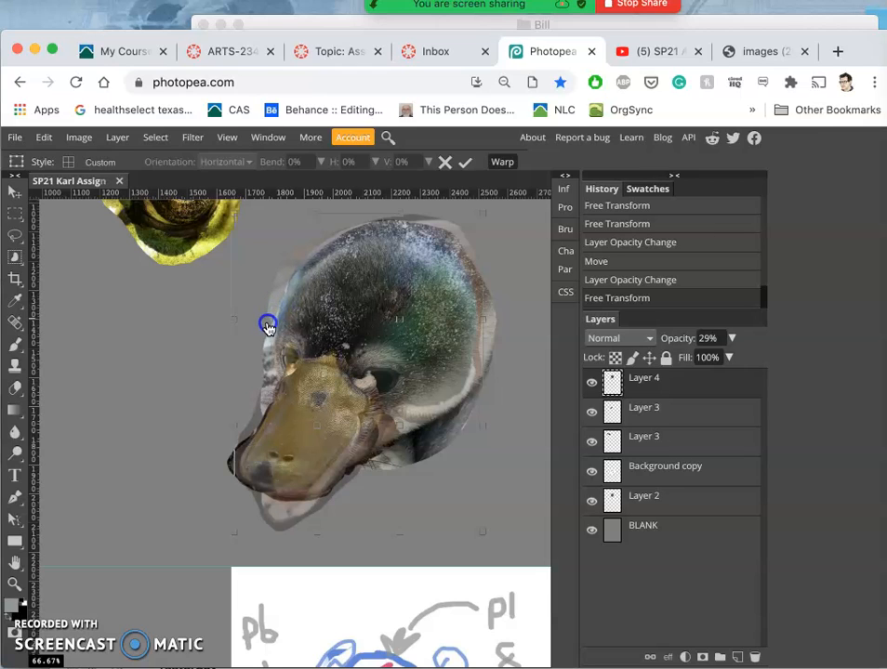
pyautogui.moveTo(276, 307)
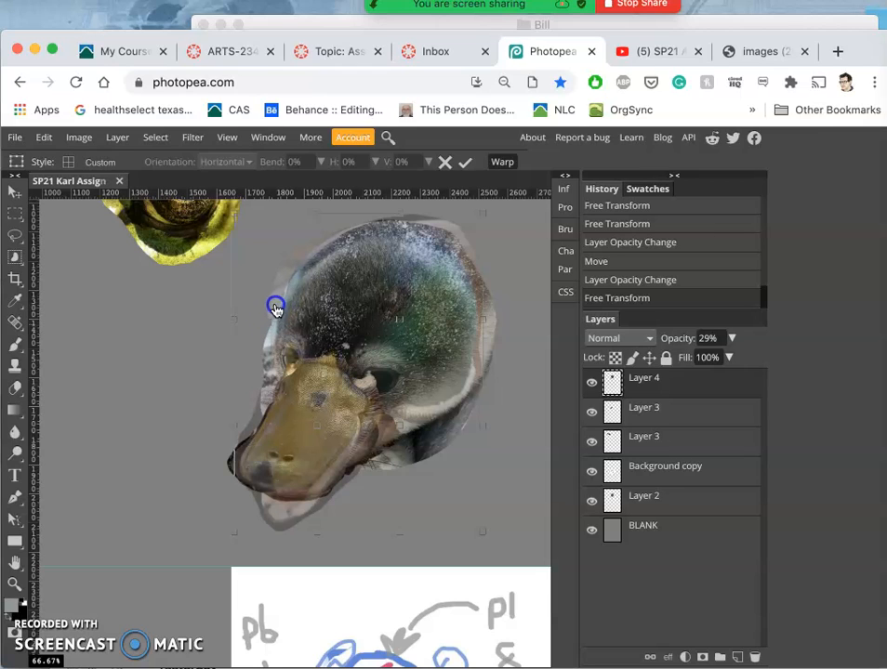
pyautogui.moveTo(290, 286)
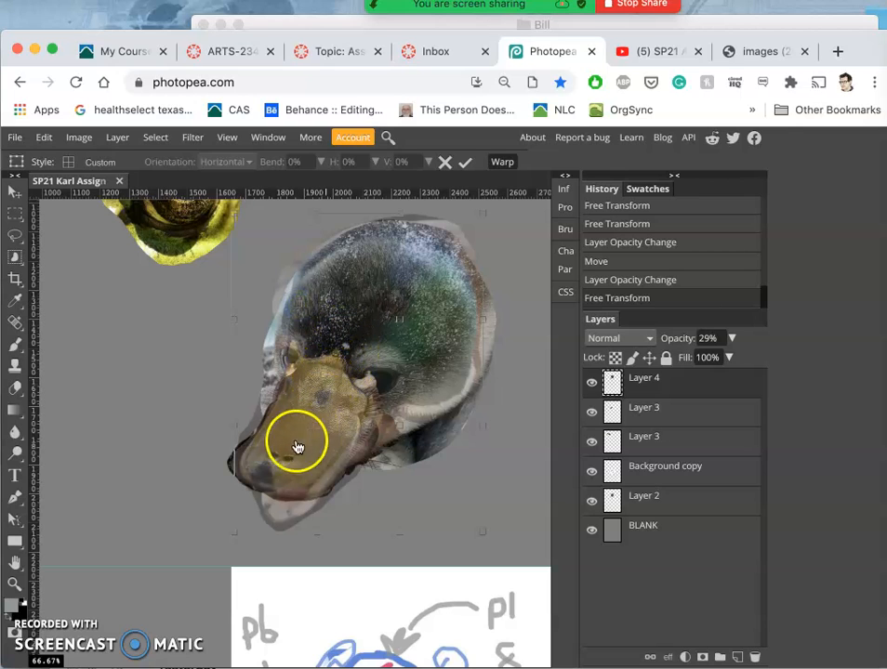
pyautogui.moveTo(419, 389)
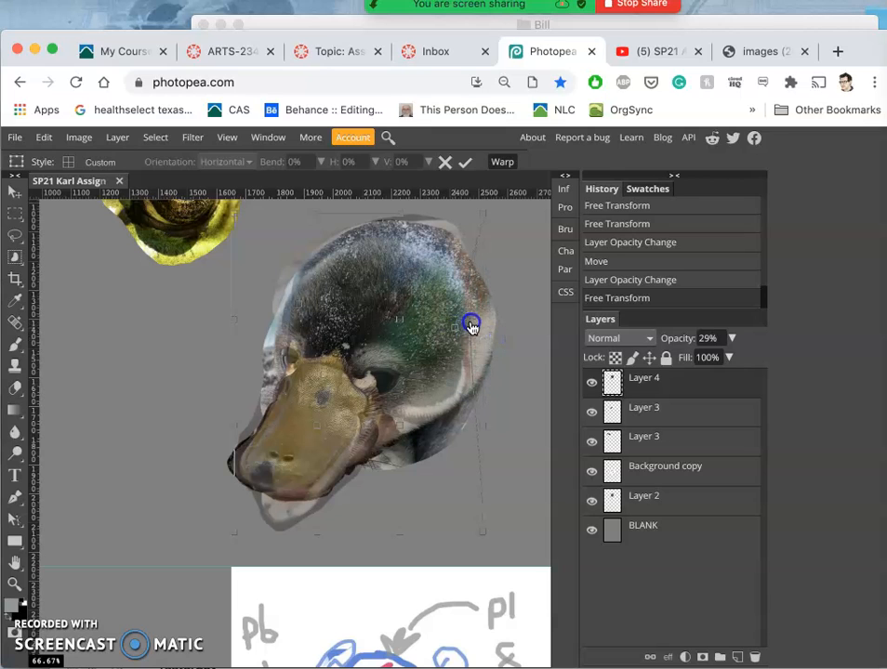
pyautogui.moveTo(472, 326); pyautogui.dragTo(498, 314)
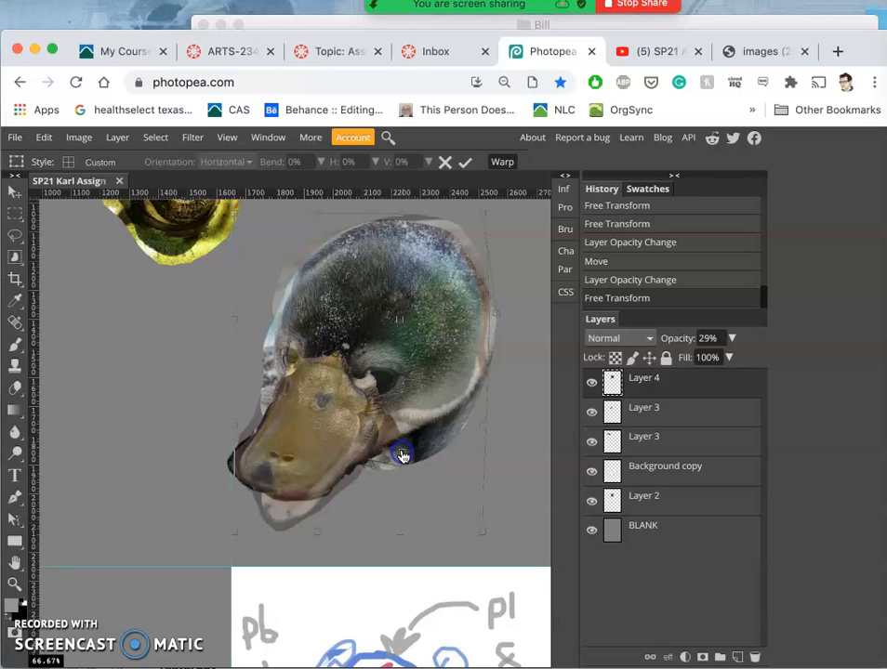
pyautogui.moveTo(376, 288)
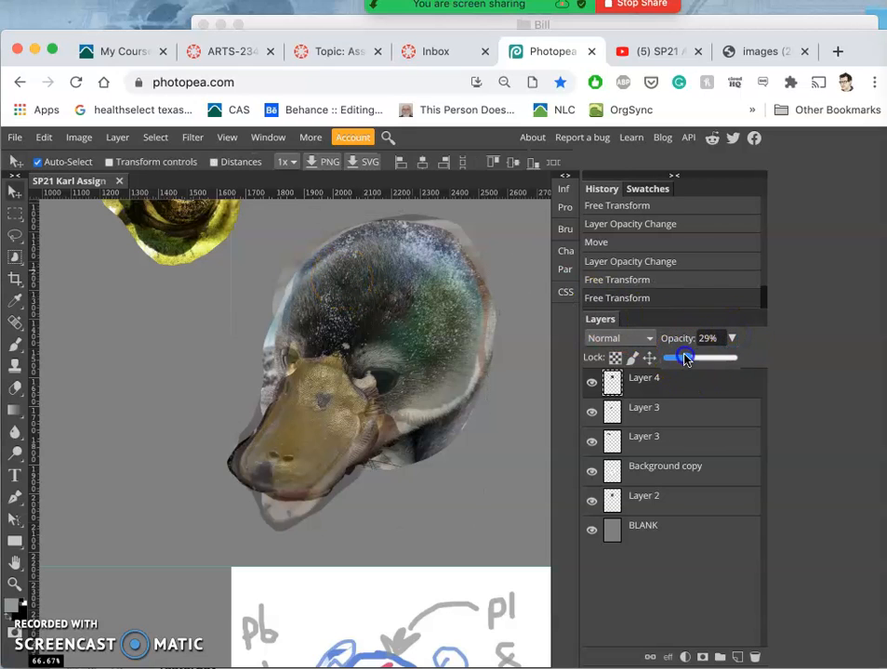
# - Raise the platypus bill layer above the duck head, test see-through opacities, then restore 100%
pyautogui.moveTo(683, 358); pyautogui.dragTo(732, 358)
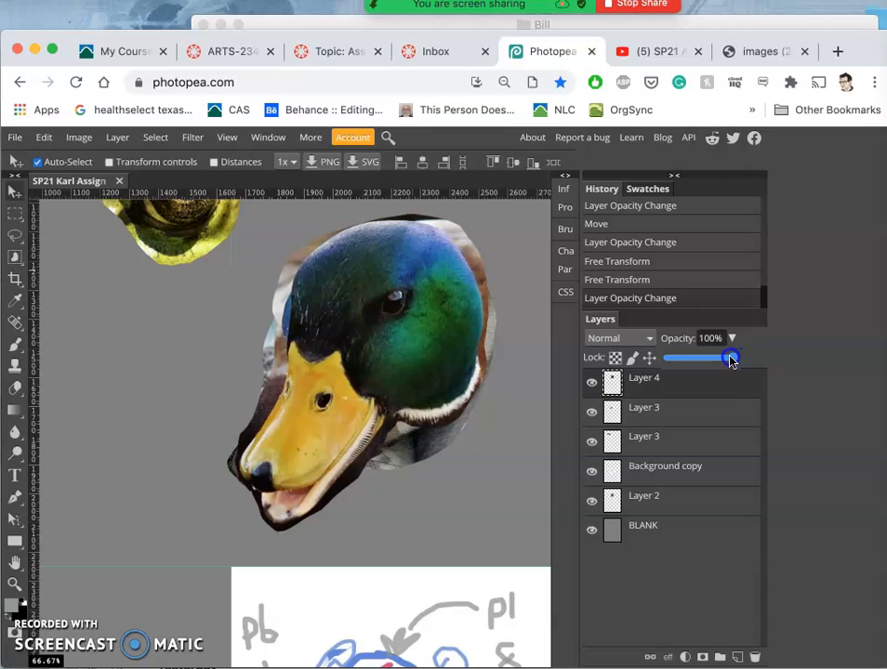
pyautogui.moveTo(732, 357); pyautogui.dragTo(730, 357)
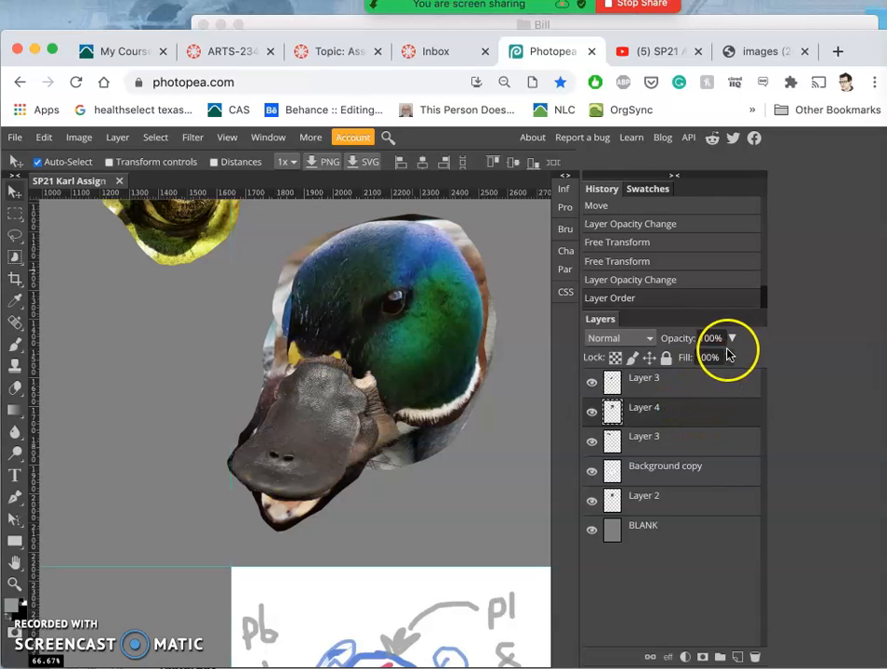
pyautogui.moveTo(730, 358); pyautogui.dragTo(718, 358)
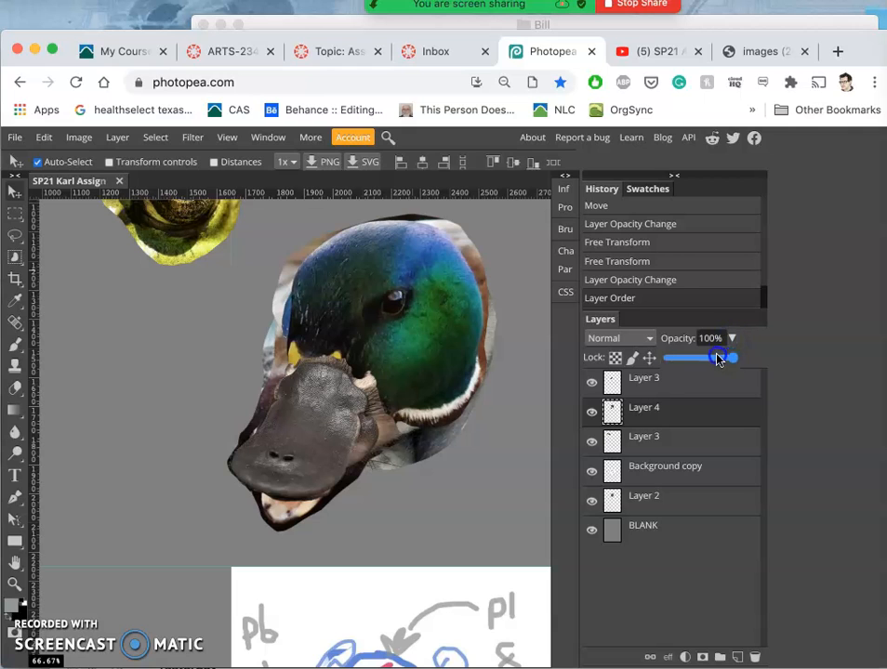
pyautogui.moveTo(732, 357); pyautogui.dragTo(679, 357)
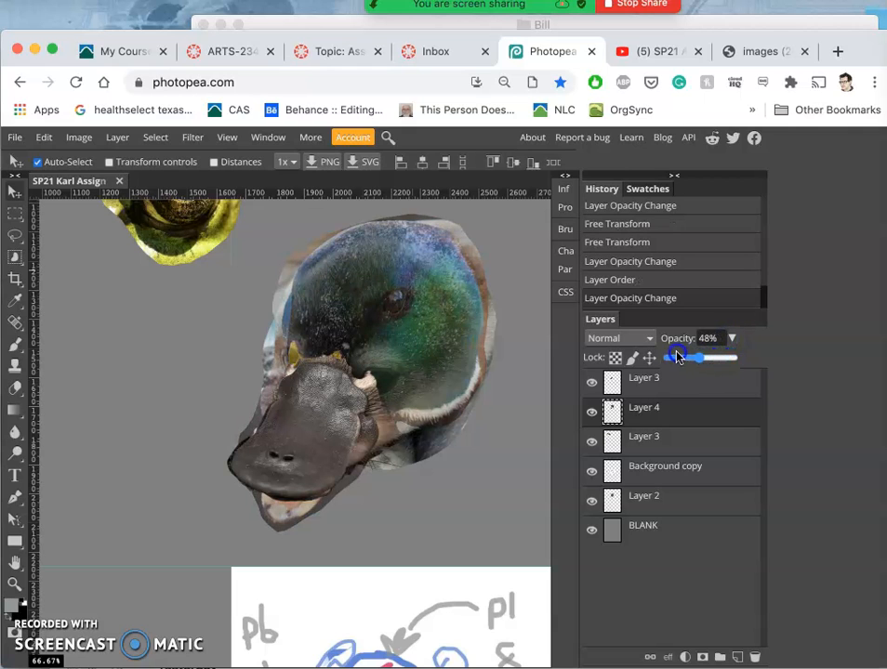
pyautogui.moveTo(693, 357); pyautogui.dragTo(669, 357)
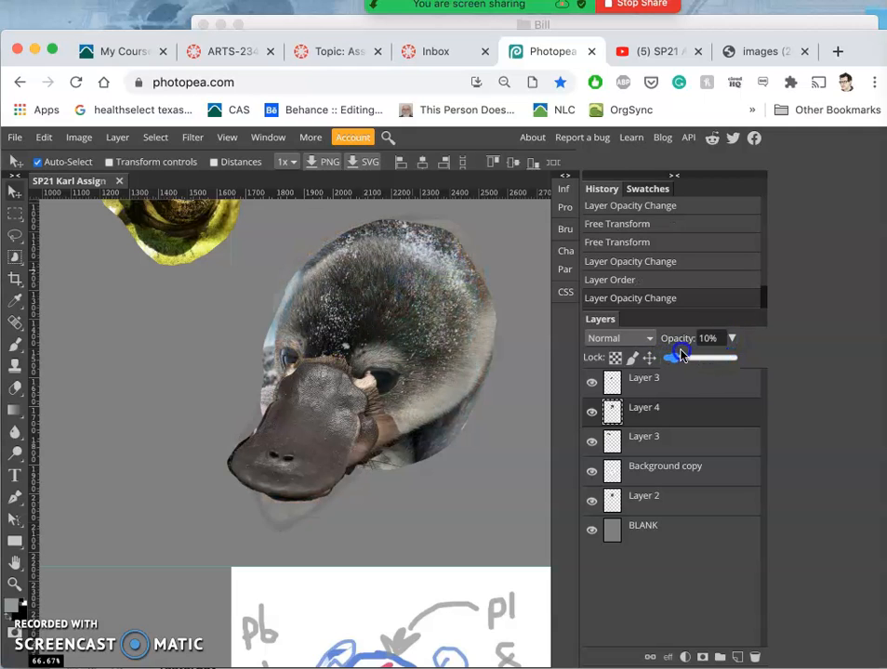
pyautogui.moveTo(679, 358); pyautogui.dragTo(668, 358)
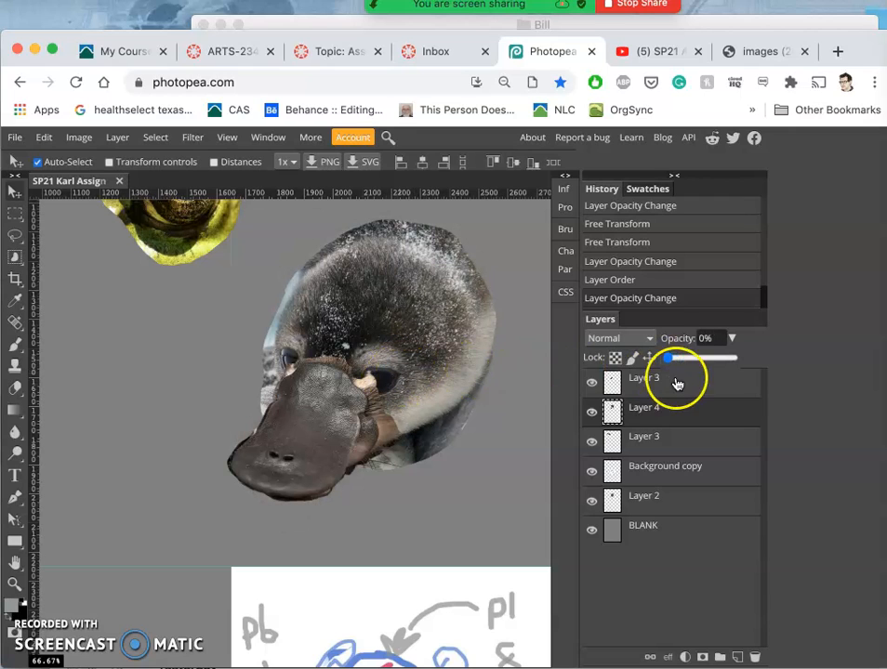
pyautogui.moveTo(670, 358); pyautogui.dragTo(698, 358)
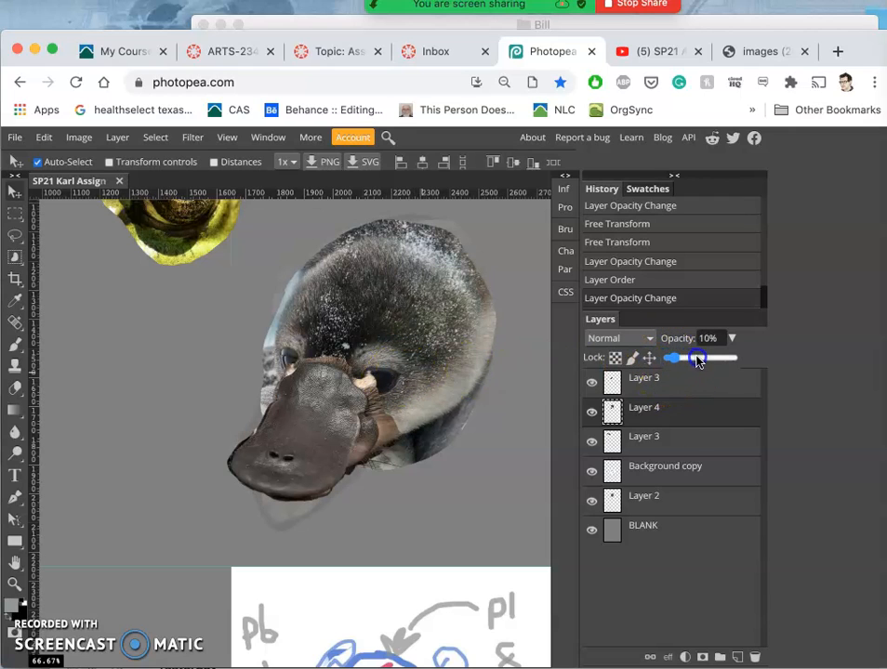
pyautogui.moveTo(698, 358); pyautogui.dragTo(721, 358)
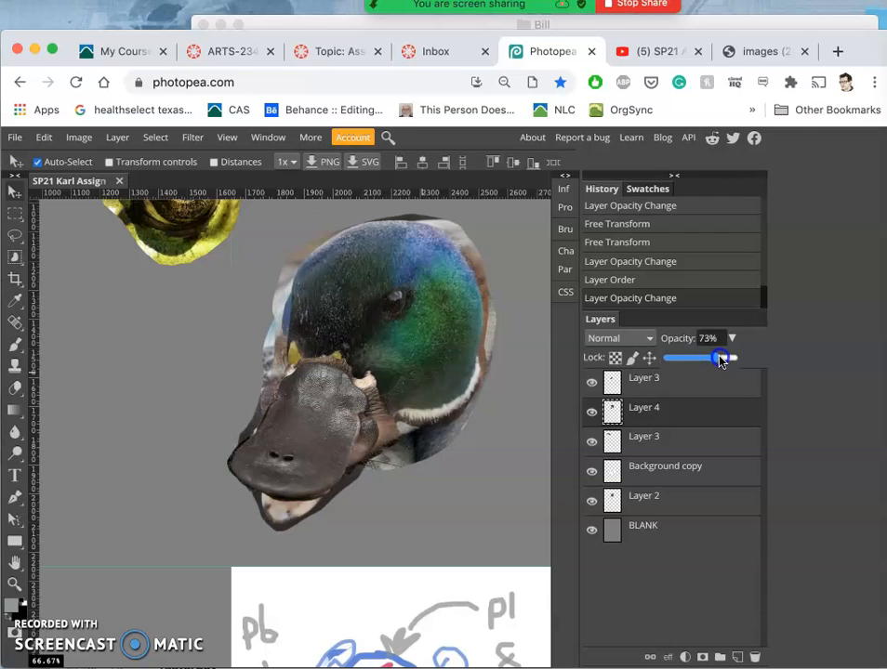
pyautogui.moveTo(716, 358); pyautogui.dragTo(724, 358)
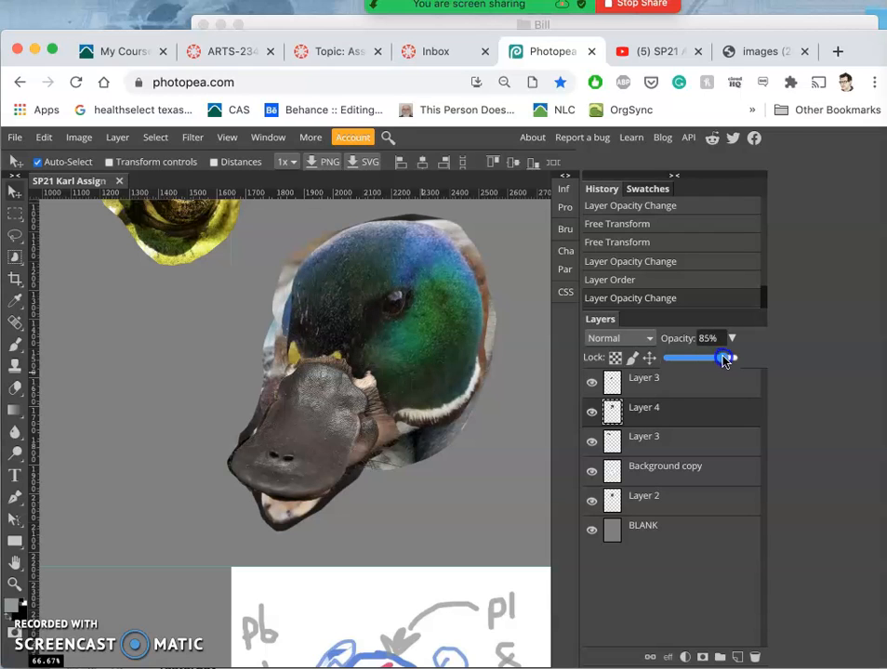
pyautogui.moveTo(723, 358); pyautogui.dragTo(718, 358)
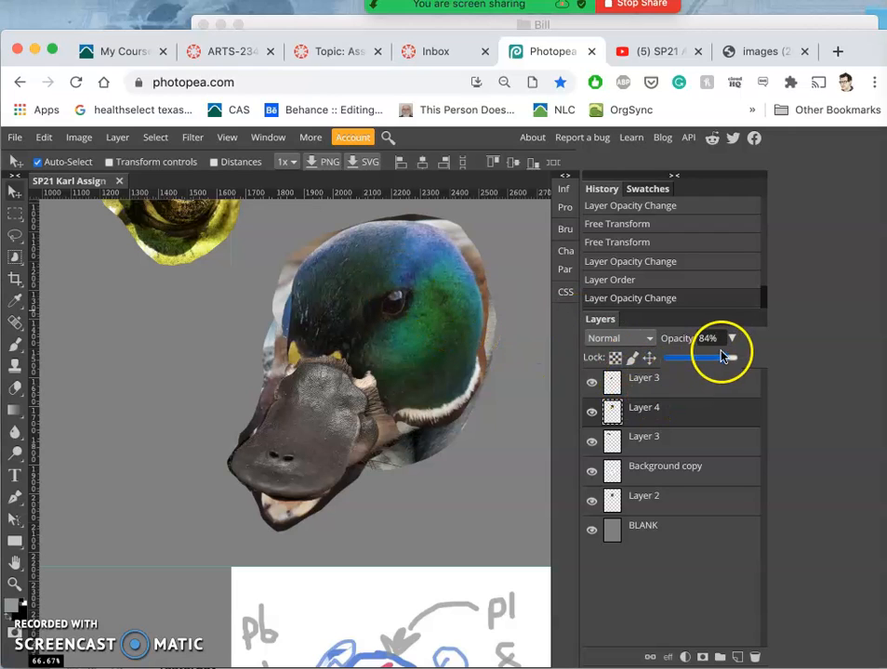
pyautogui.moveTo(705, 357); pyautogui.dragTo(758, 357)
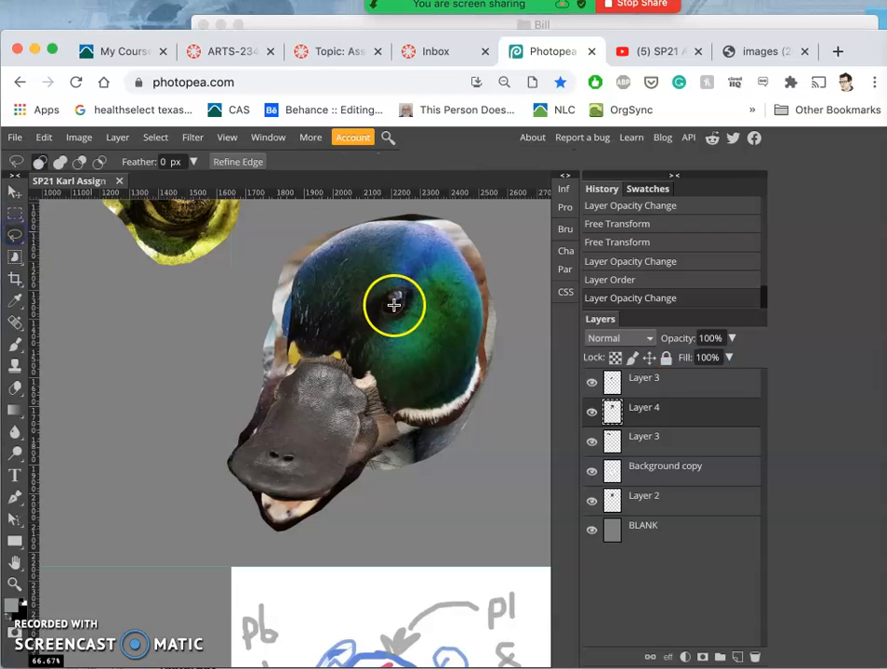
pyautogui.moveTo(406, 270)
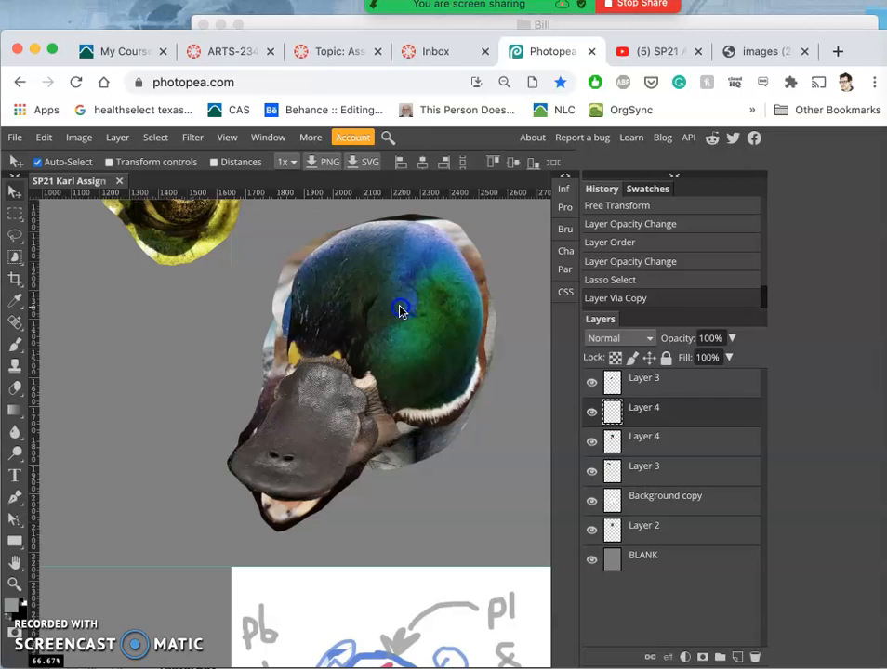
# - Move the copied feather patch over the duck's eye and stretch it to cover it
pyautogui.moveTo(400, 312); pyautogui.dragTo(465, 351)
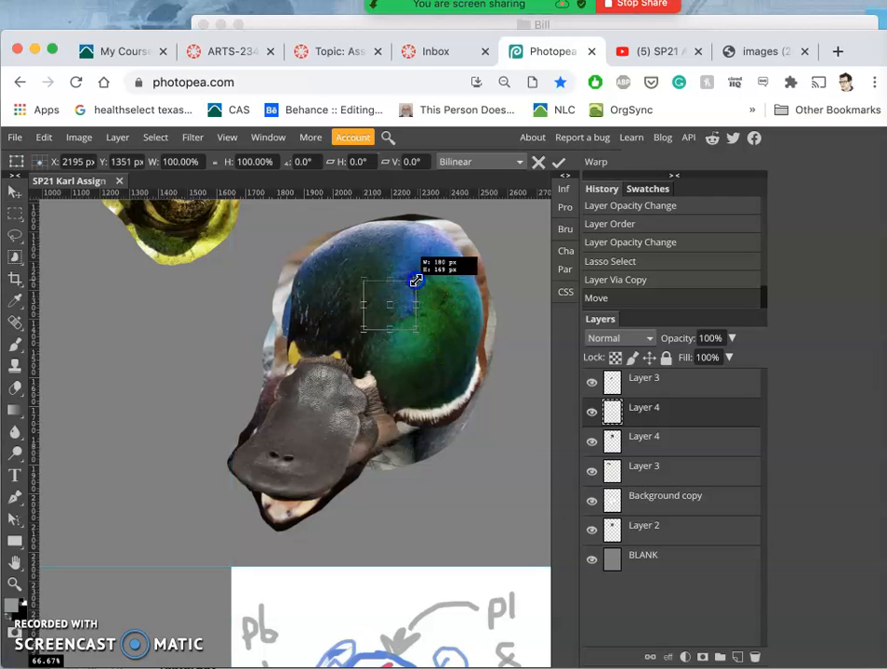
pyautogui.moveTo(417, 282); pyautogui.dragTo(430, 263)
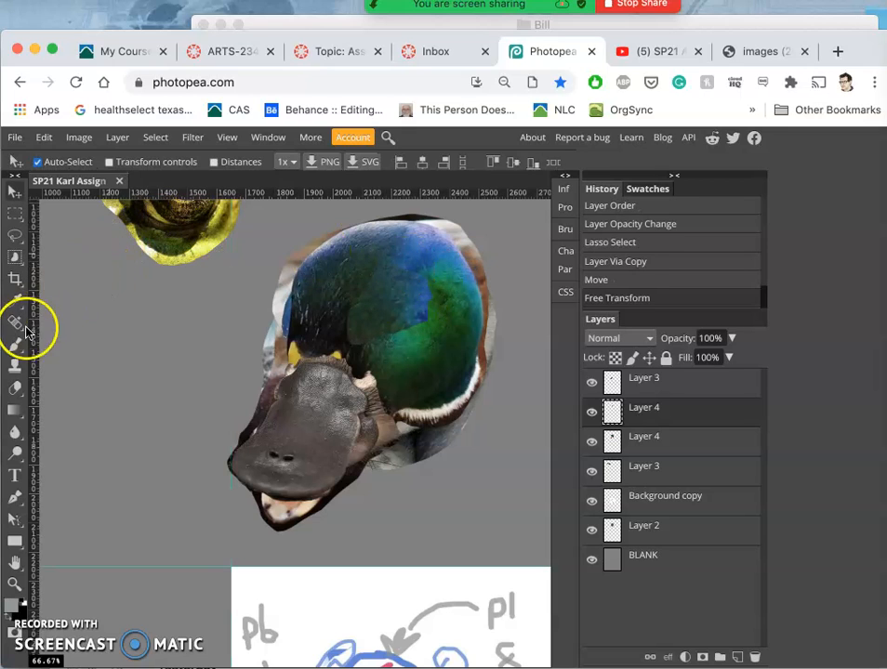
pyautogui.moveTo(16, 388)
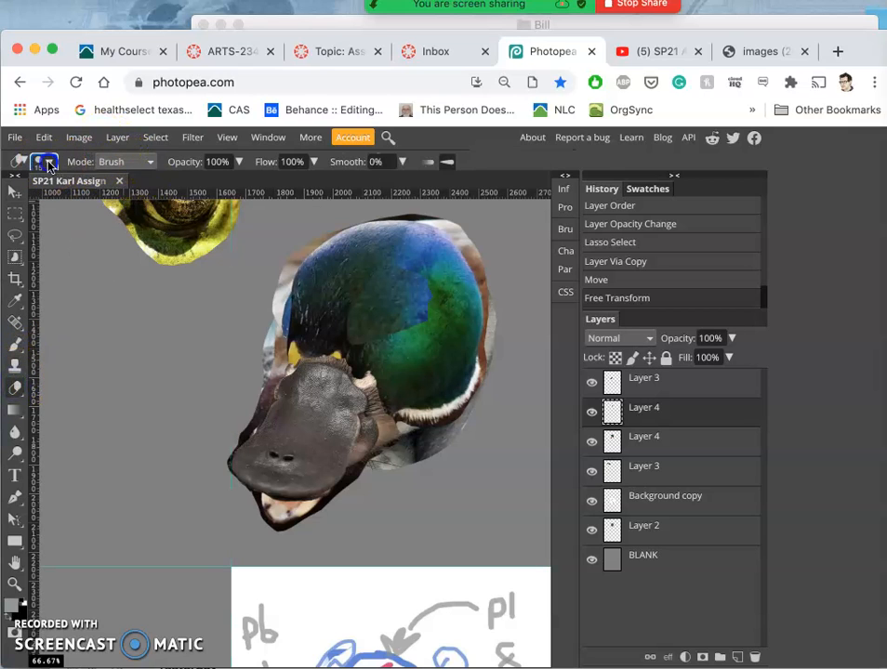
# - Adjust the eraser brush and erase a spot on the duck head so it blends in
pyautogui.click(45, 162)
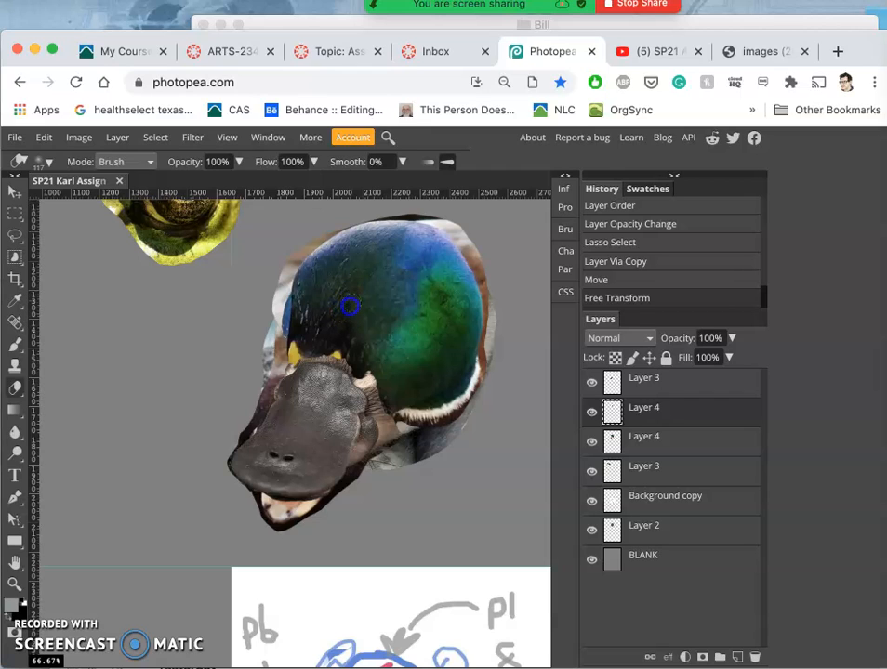
pyautogui.moveTo(376, 267)
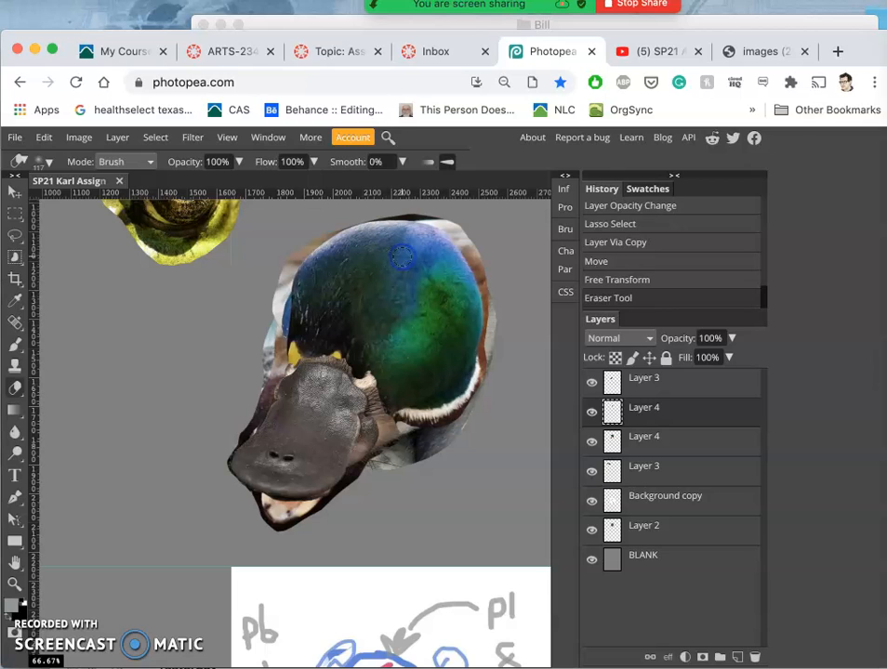
pyautogui.click(592, 385)
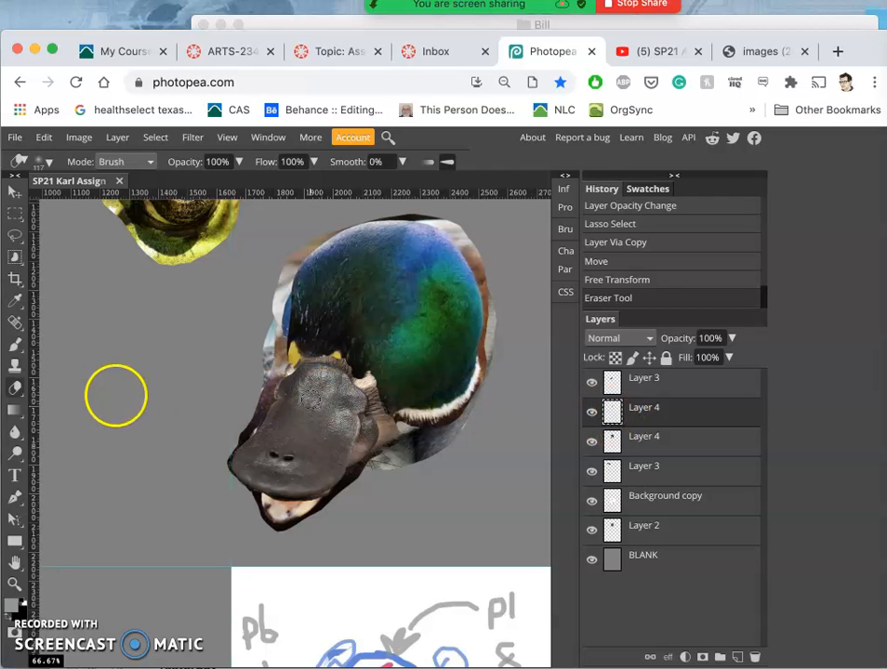
pyautogui.moveTo(17, 460)
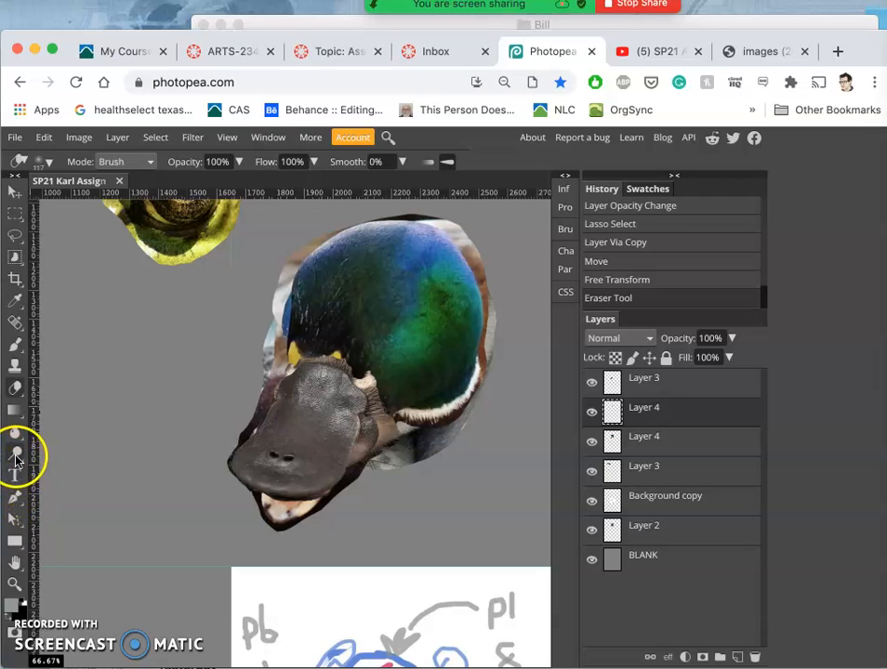
# - Darken the feather patch with the Burn tool at about 32 px brush size
pyautogui.click(15, 454)
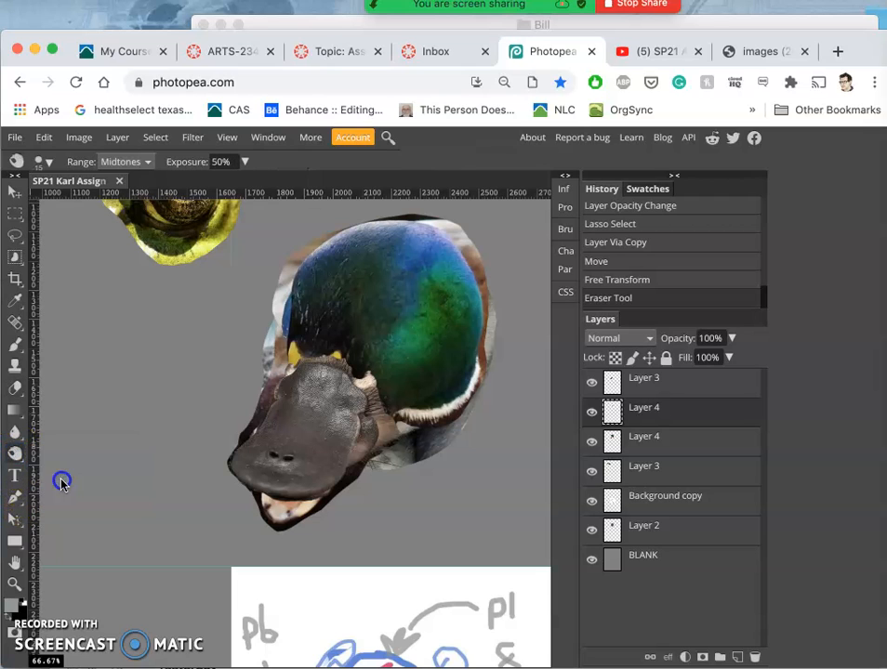
pyautogui.moveTo(42, 160)
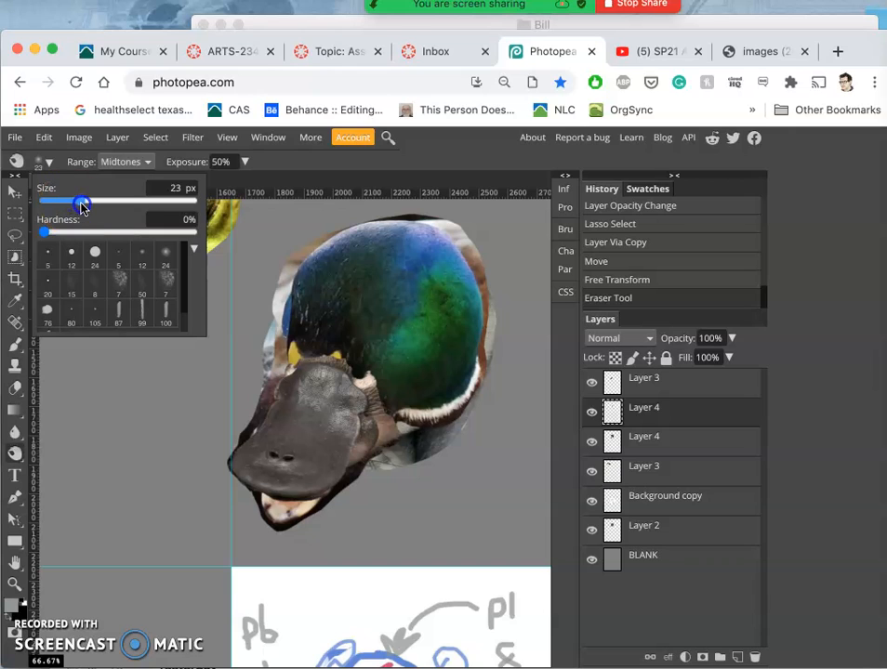
pyautogui.moveTo(83, 202); pyautogui.dragTo(93, 201)
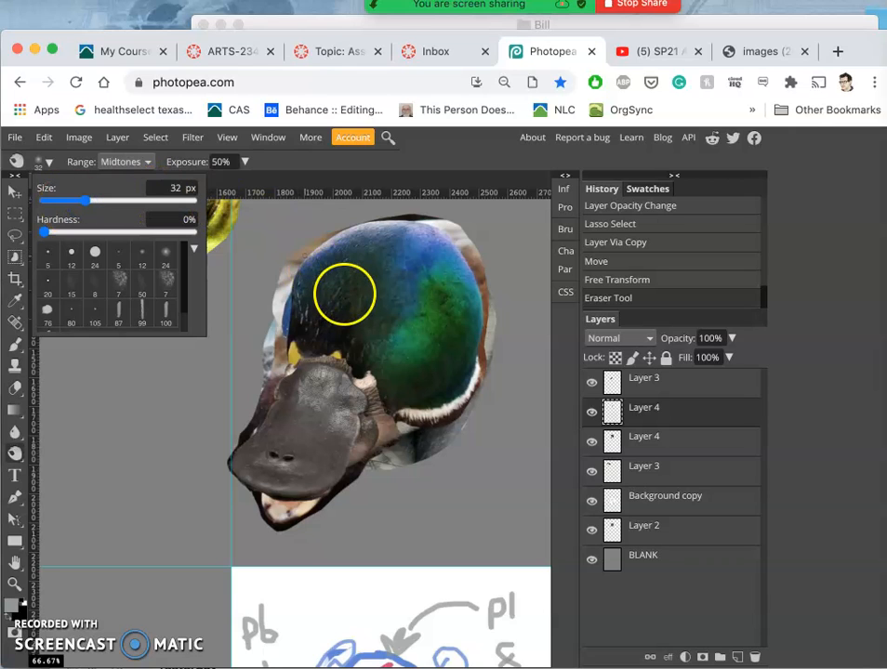
pyautogui.moveTo(65, 201); pyautogui.dragTo(125, 201)
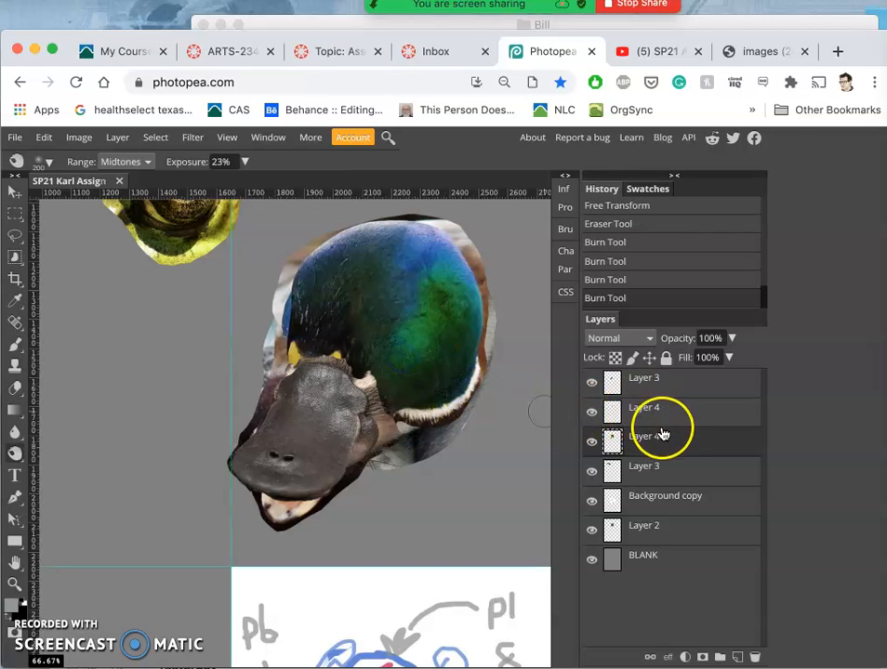
# - Try several opacities on the mallard head layer and settle at 83%
pyautogui.click(732, 338)
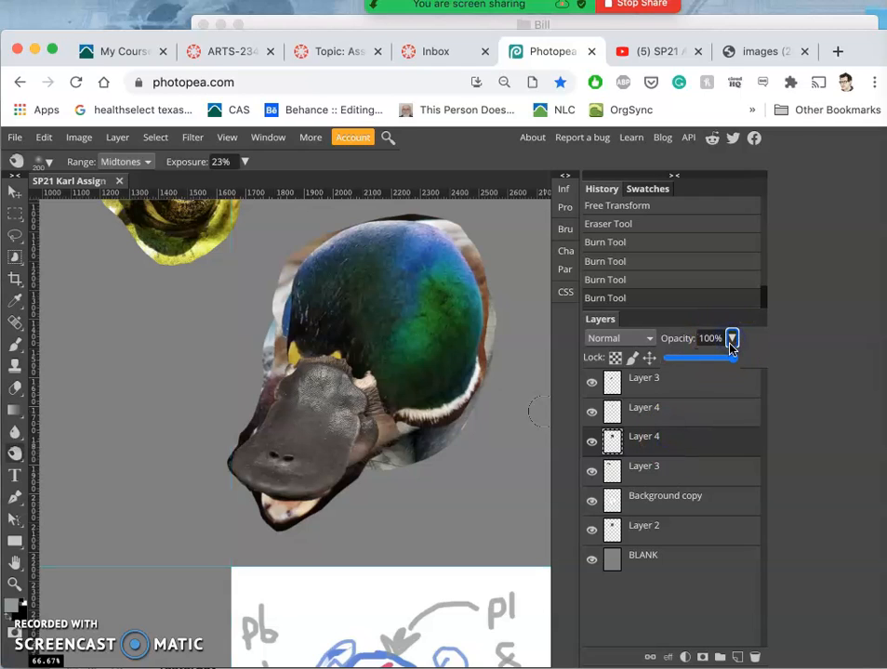
pyautogui.moveTo(729, 358); pyautogui.dragTo(699, 358)
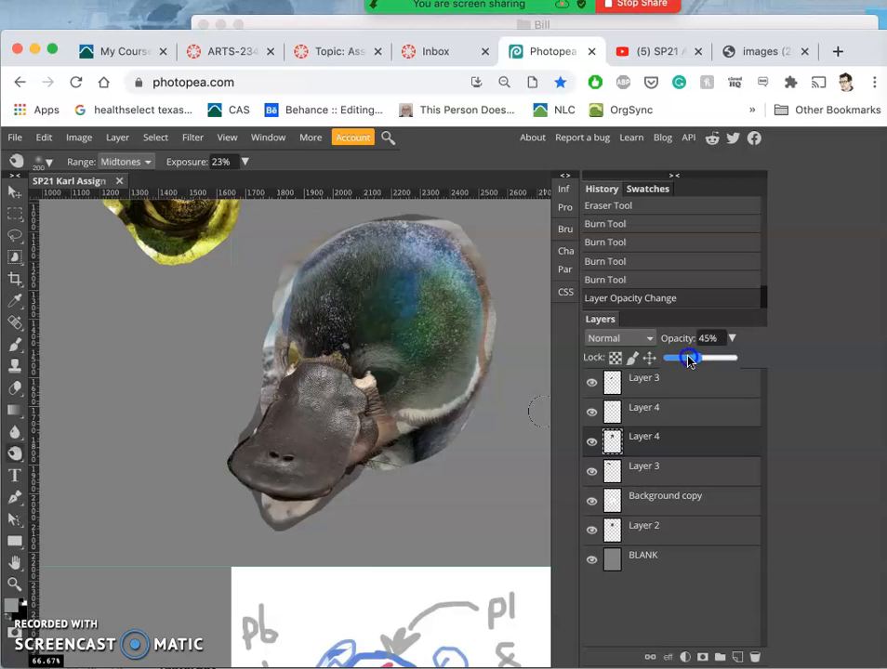
pyautogui.moveTo(693, 358); pyautogui.dragTo(679, 358)
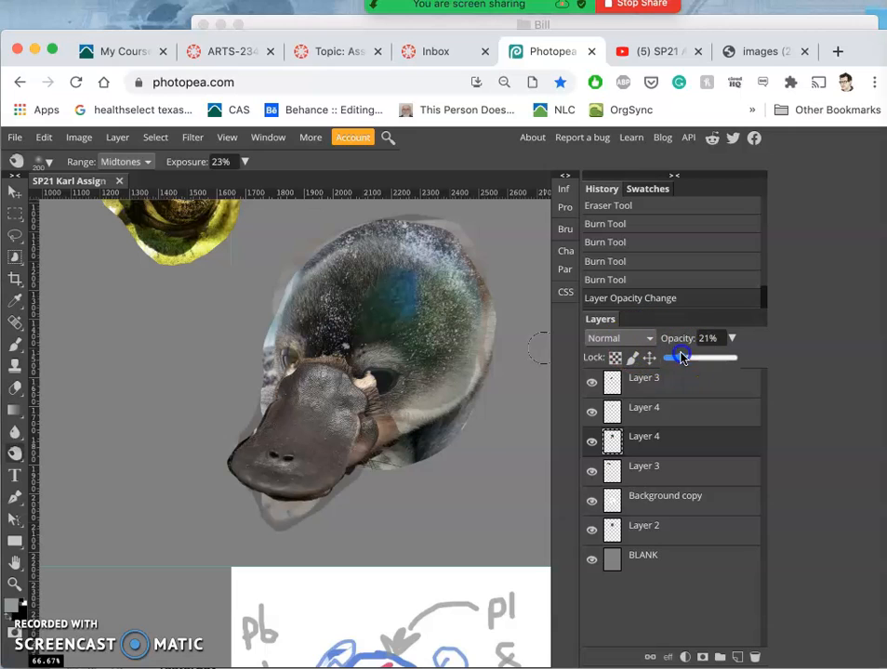
pyautogui.moveTo(681, 357); pyautogui.dragTo(726, 357)
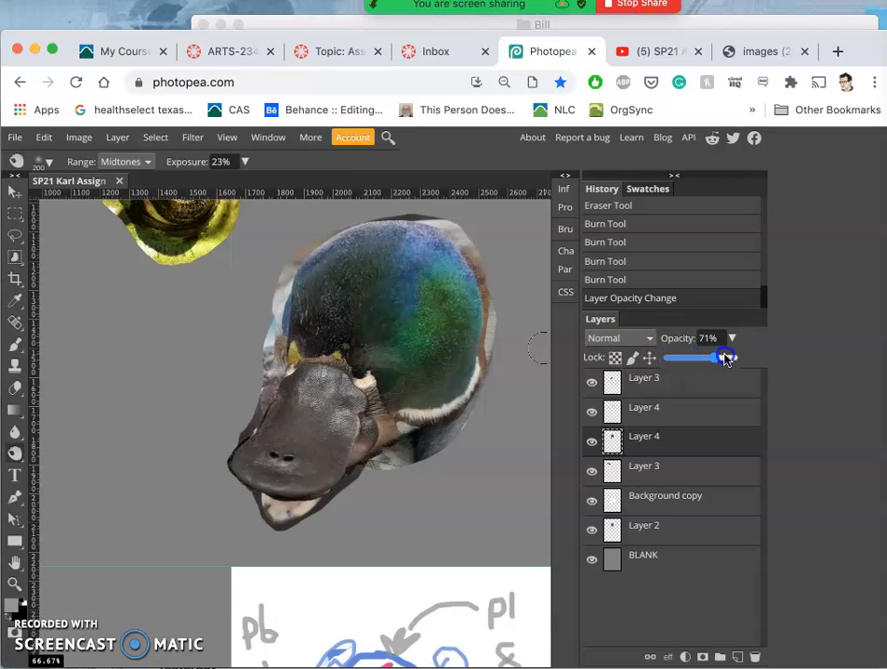
pyautogui.moveTo(709, 357); pyautogui.dragTo(728, 357)
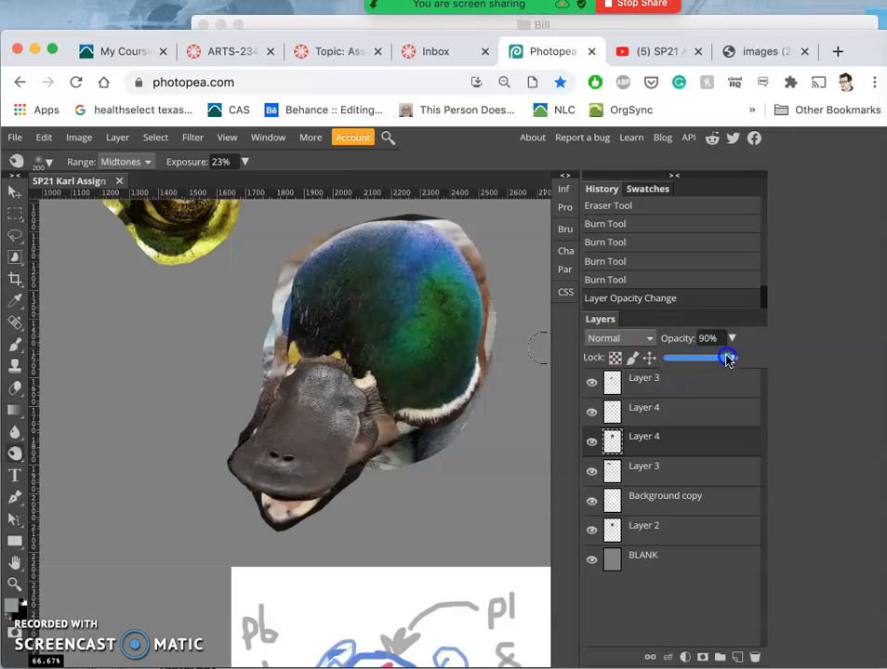
pyautogui.moveTo(728, 357); pyautogui.dragTo(721, 357)
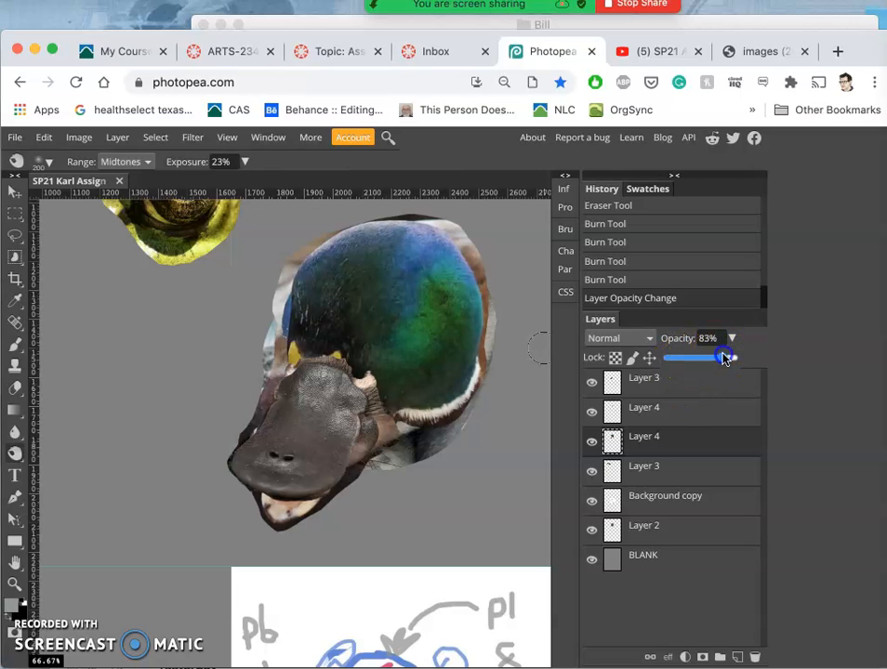
pyautogui.moveTo(725, 357); pyautogui.dragTo(749, 357)
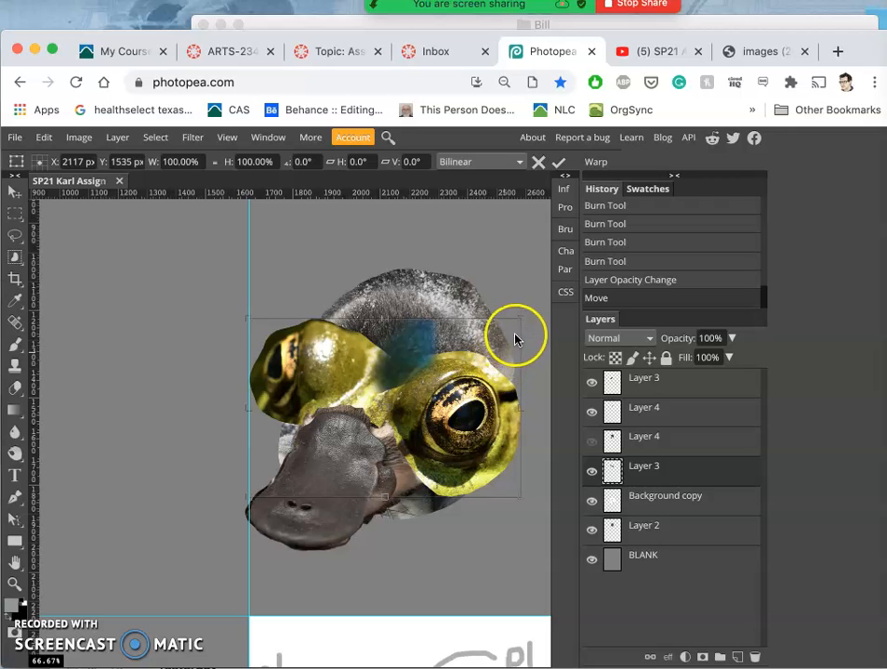
# - Scale the frog-eye goggles to about 51%, tilt them -7.3° onto the eyes, and return to the reference image
pyautogui.moveTo(521, 330); pyautogui.dragTo(485, 346)
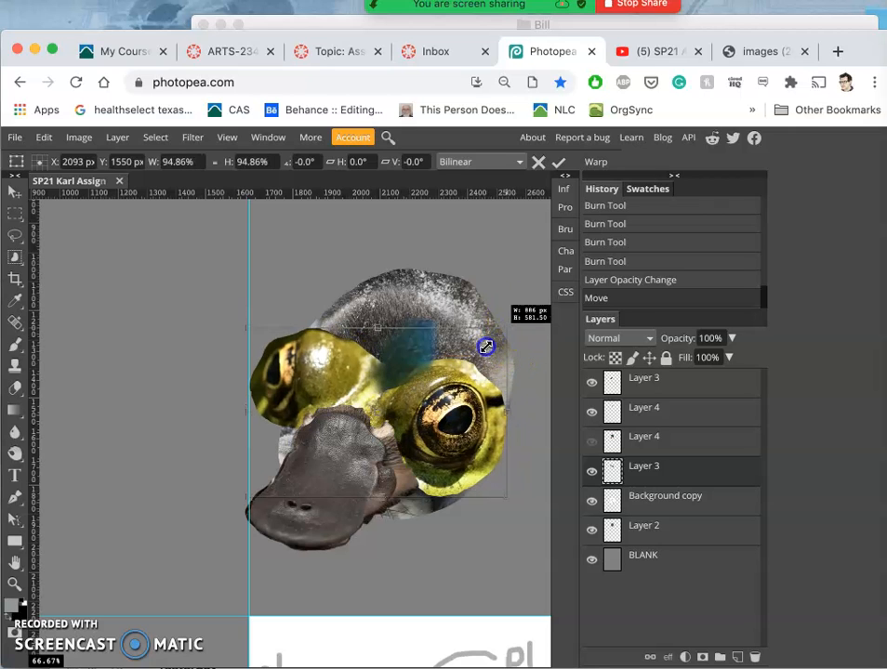
pyautogui.moveTo(486, 347); pyautogui.dragTo(430, 378)
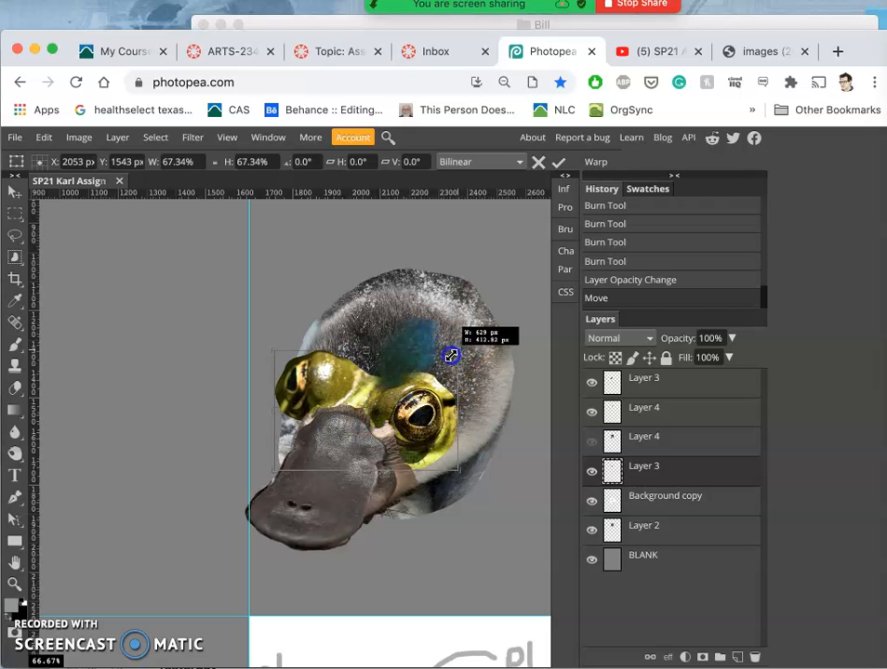
pyautogui.moveTo(450, 356); pyautogui.dragTo(416, 374)
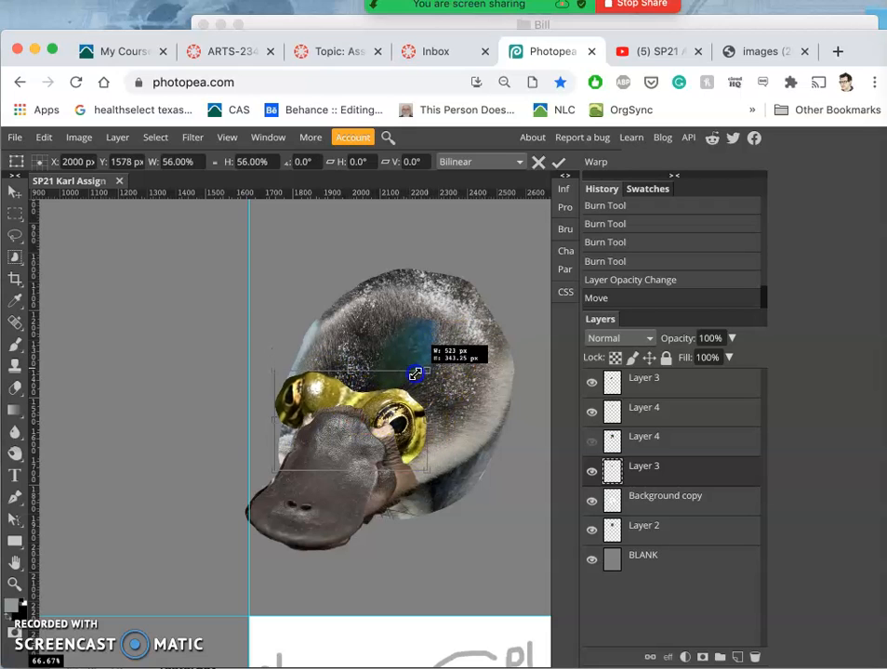
pyautogui.moveTo(416, 375); pyautogui.dragTo(346, 377)
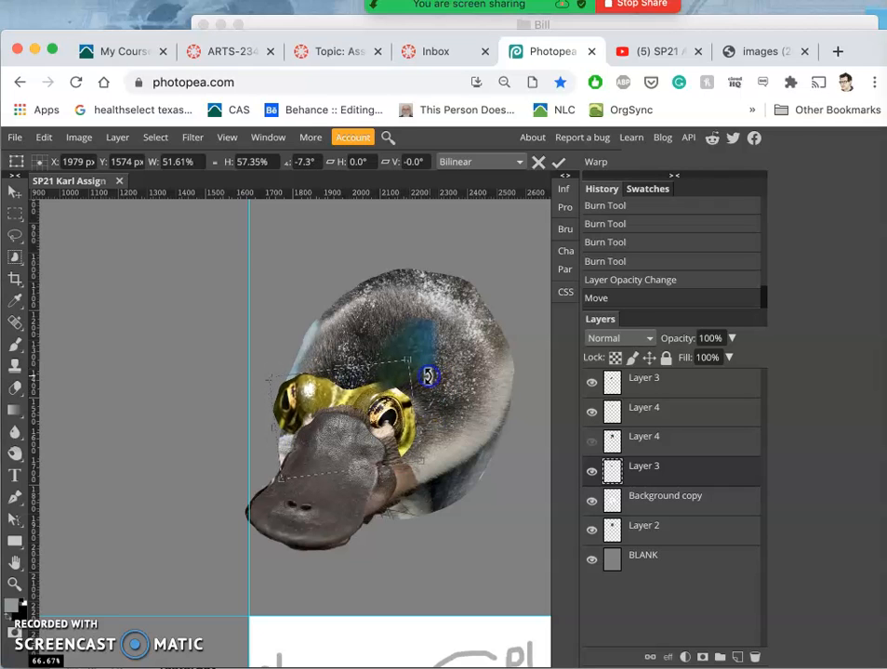
pyautogui.moveTo(427, 377); pyautogui.dragTo(399, 409)
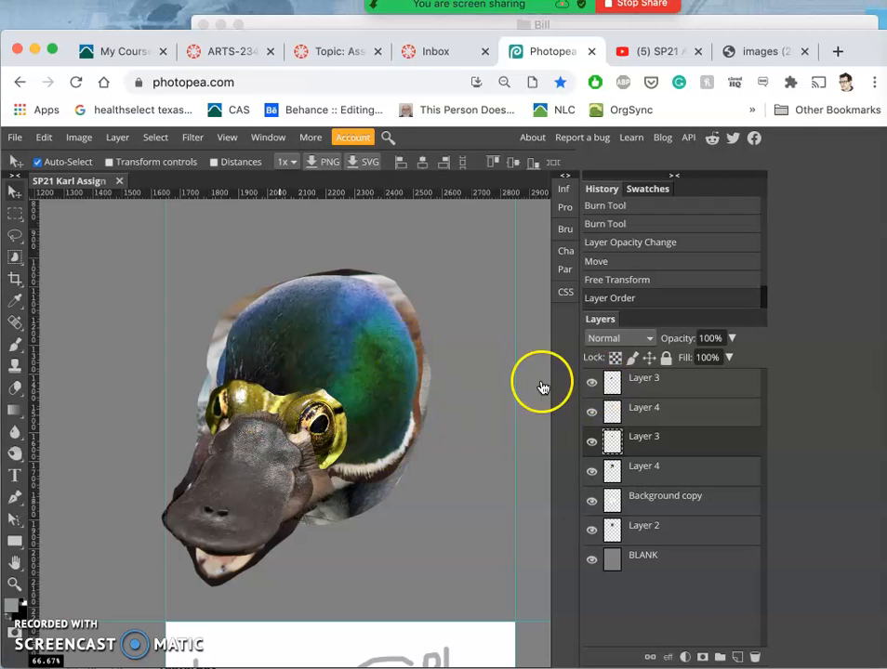
pyautogui.click(761, 51)
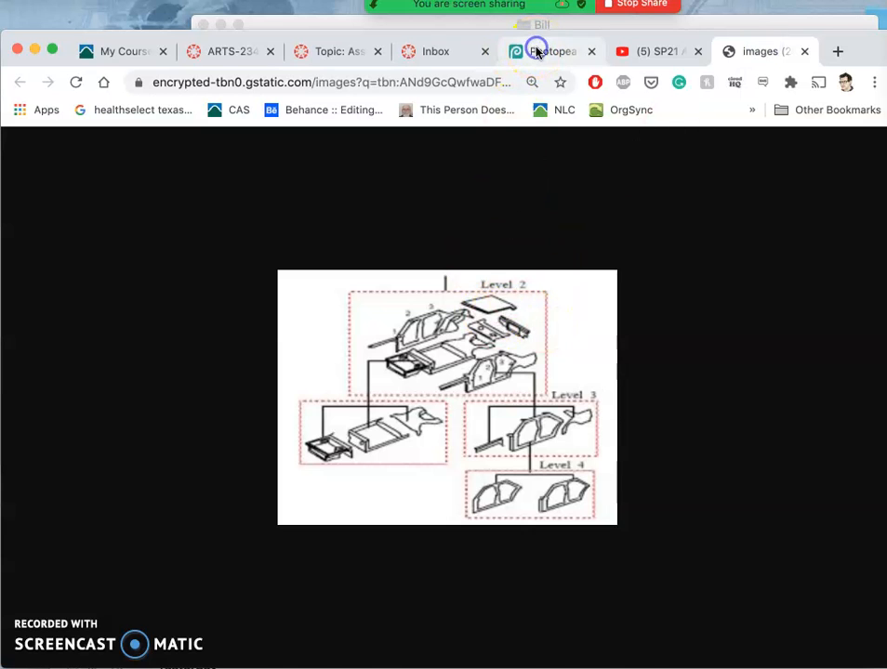
pyautogui.click(550, 51)
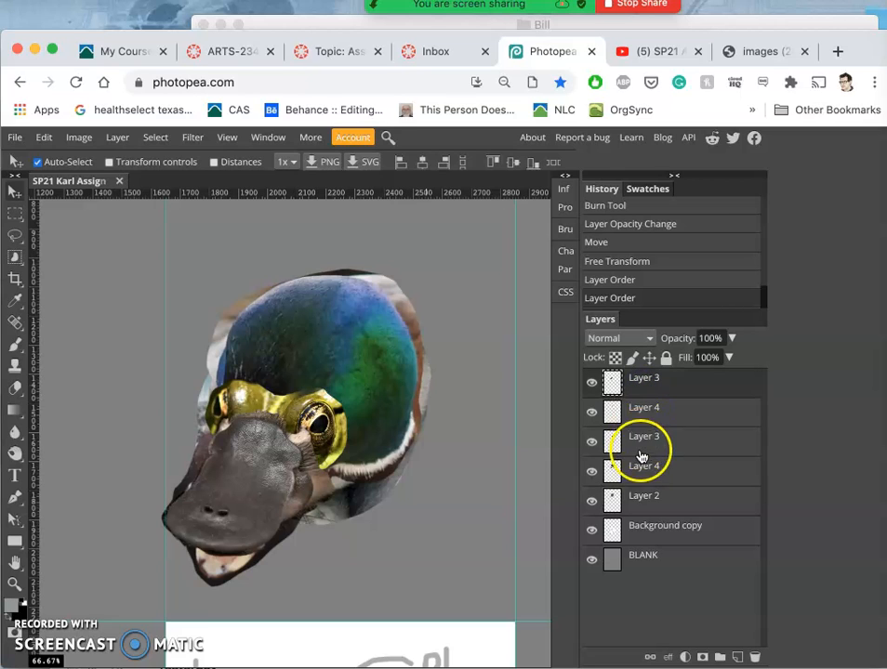
pyautogui.moveTo(651, 451)
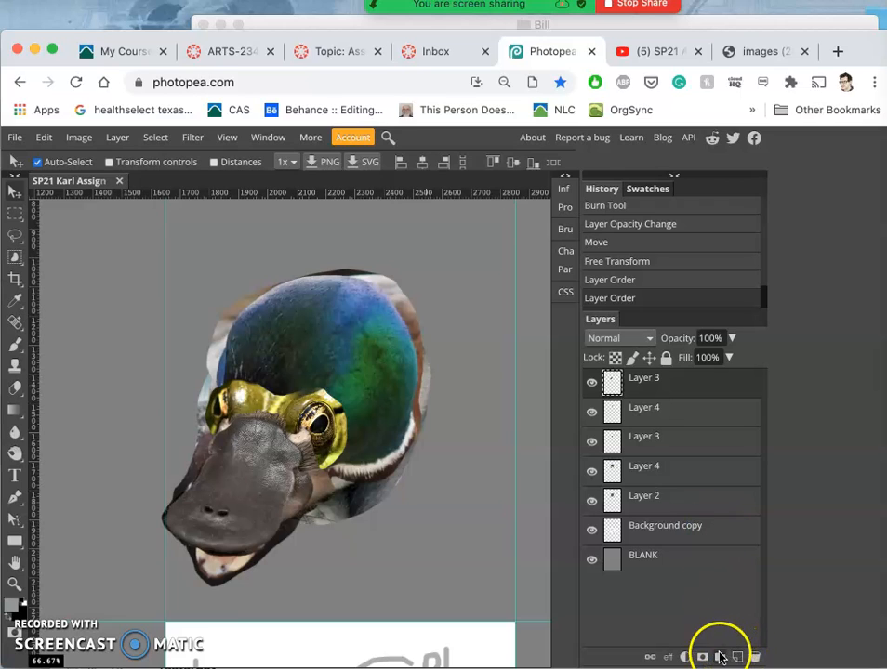
pyautogui.moveTo(737, 658)
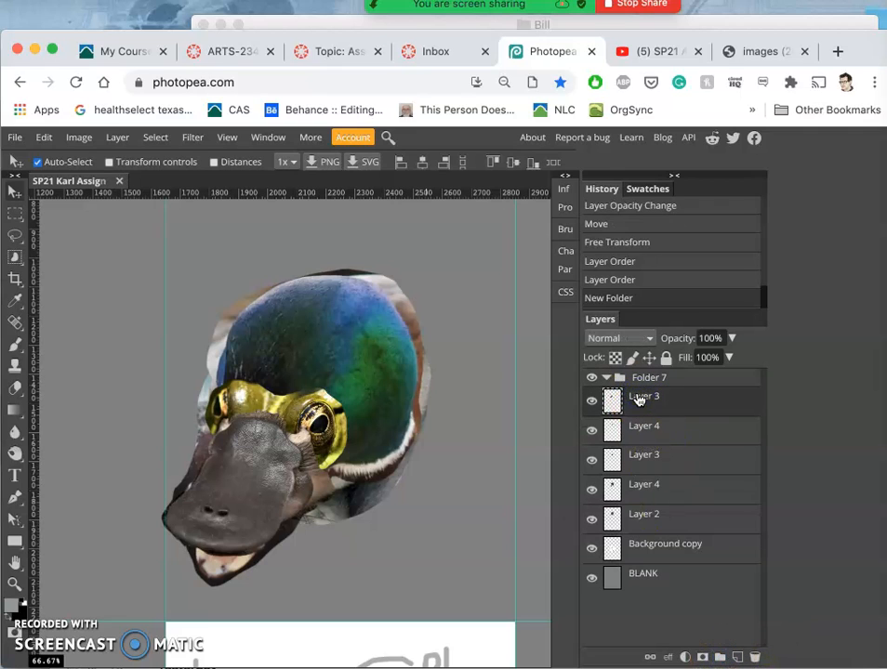
# - Start renaming the new Folder 7 that will hold the creature's layers
pyautogui.doubleClick(649, 377)
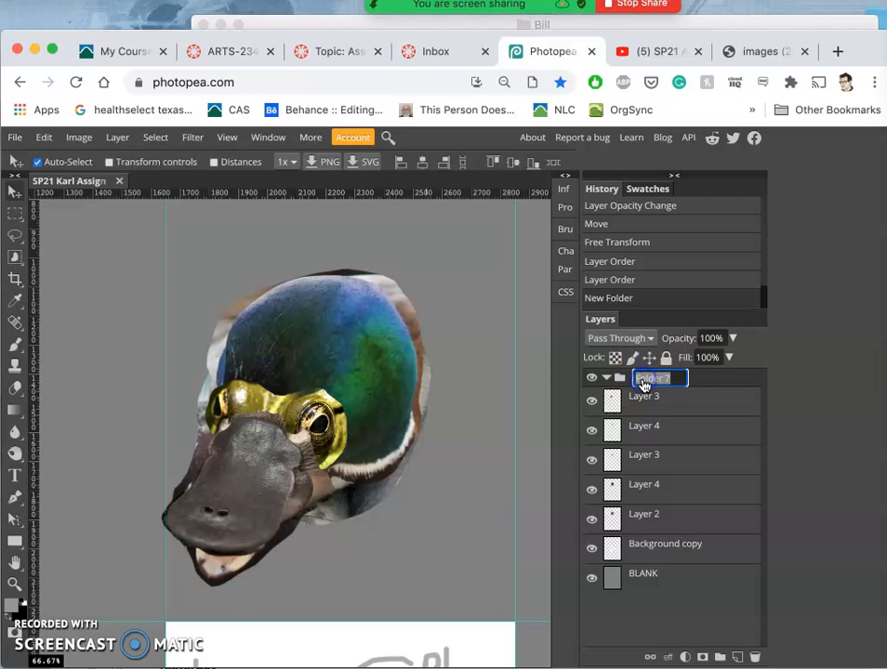